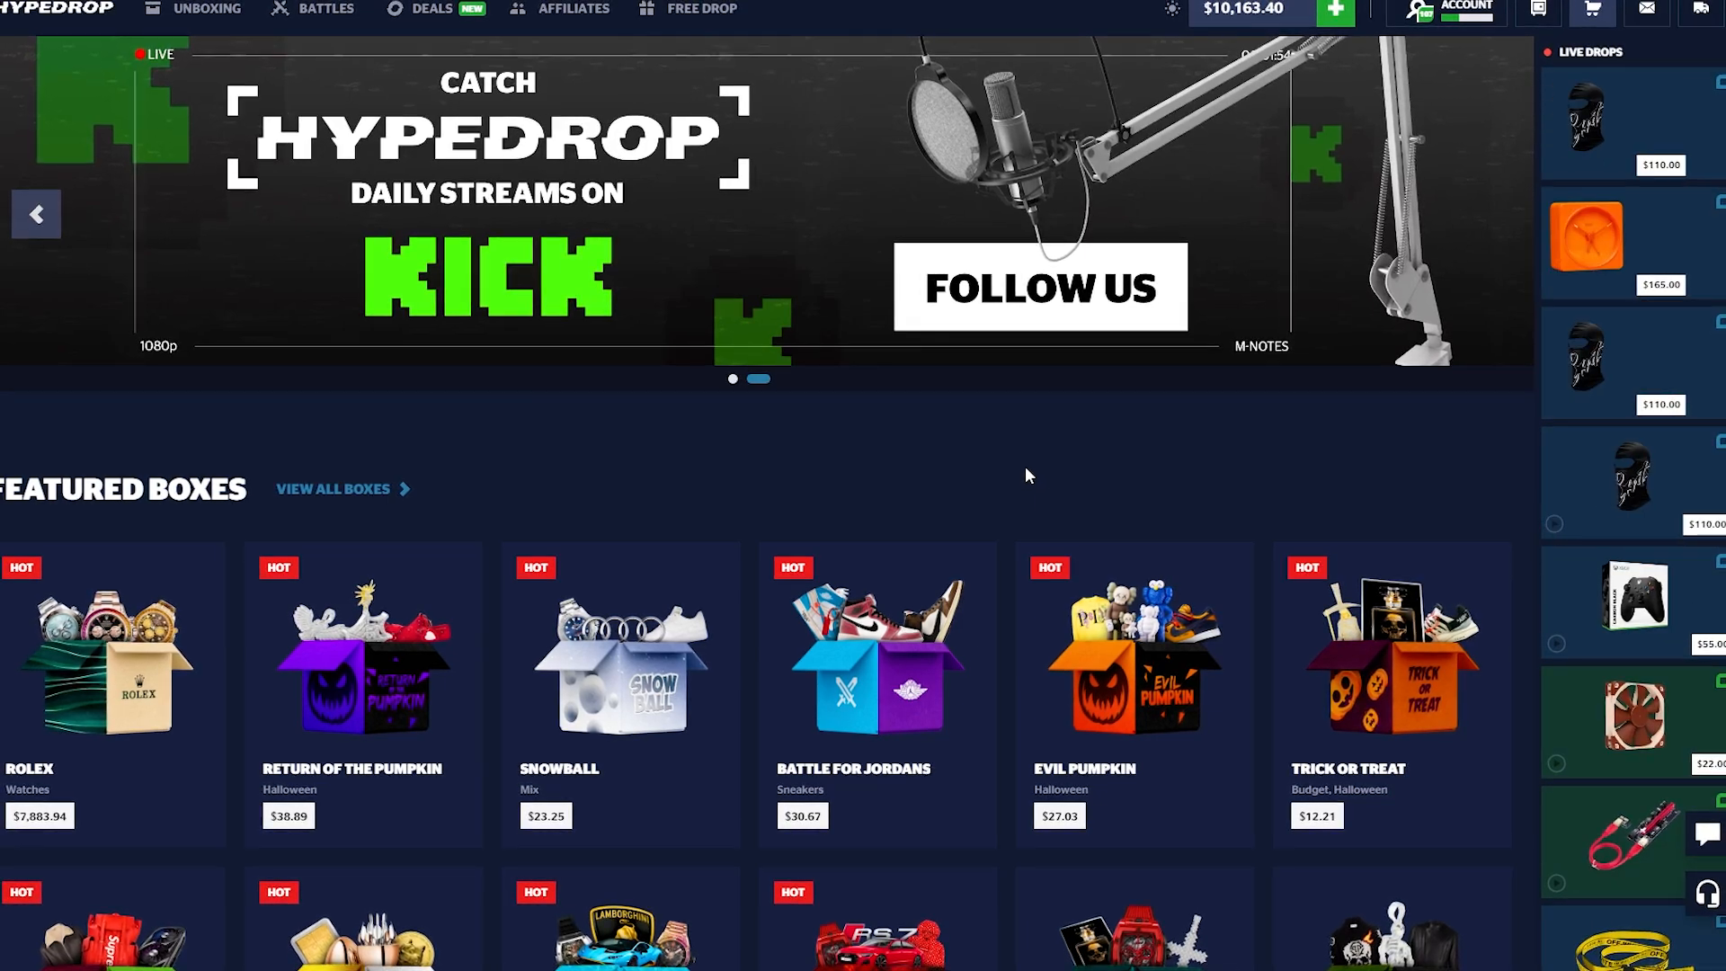
# - Enter the creator code 'Kazlic' in the deposit window's Support a creator field
pyautogui.click(1333, 12)
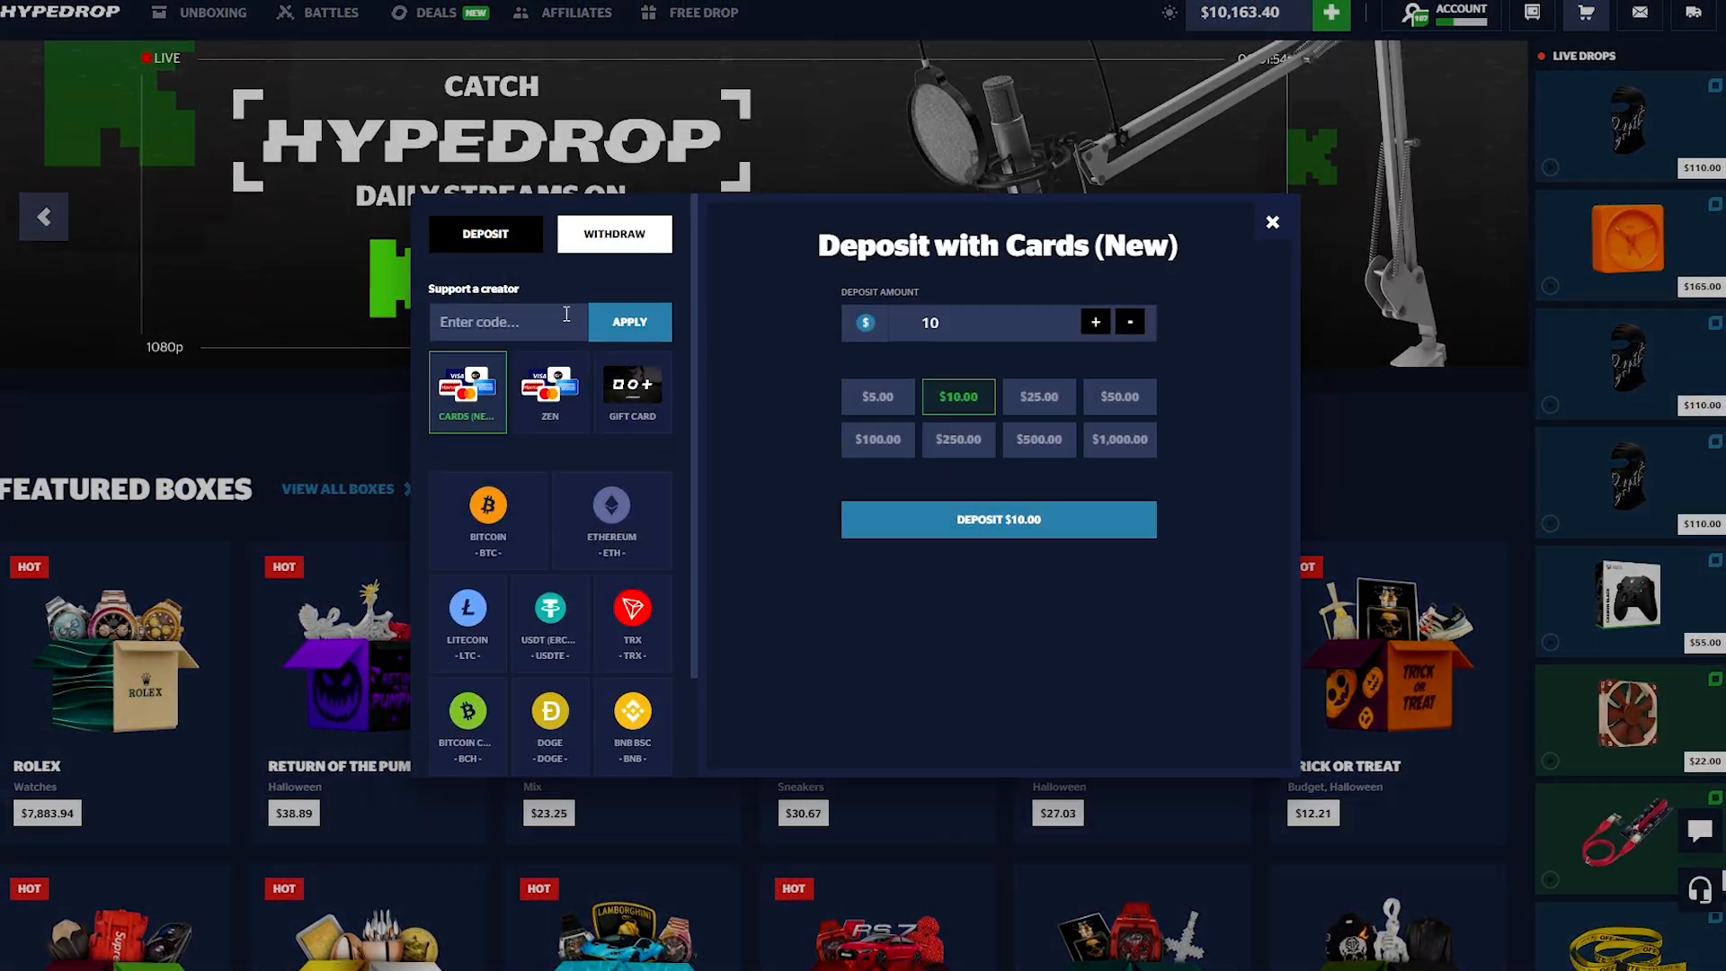
pyautogui.write('Kazlic')
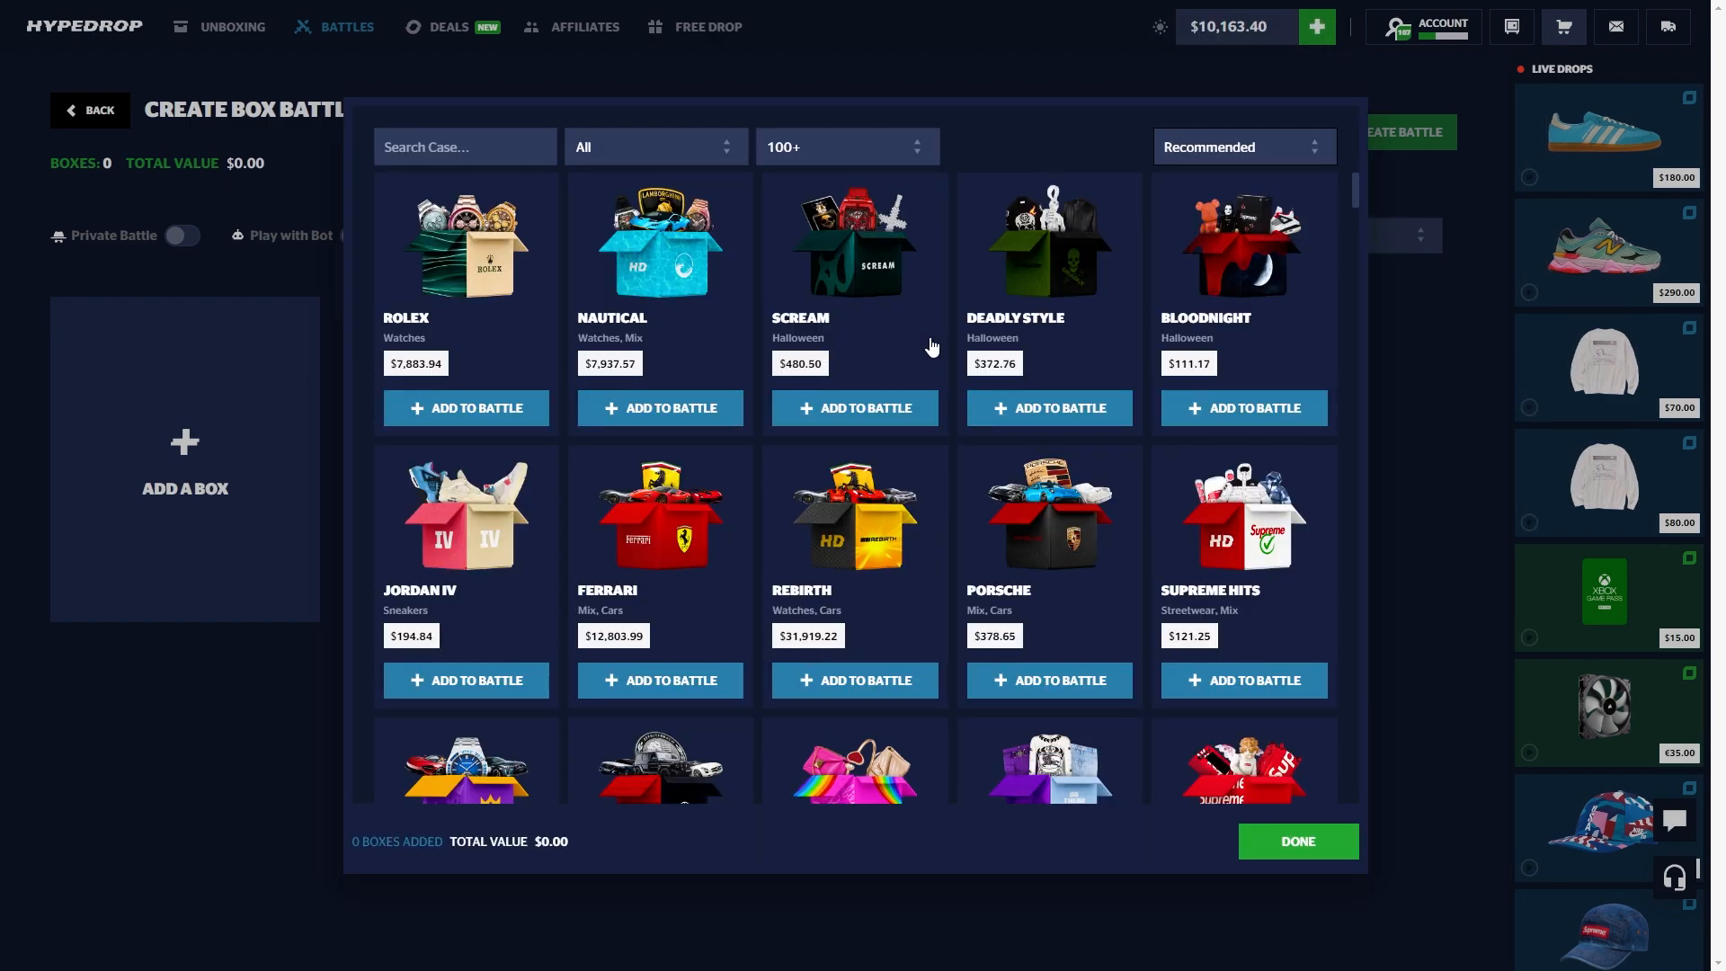
# - Build a $1,303.61 battle of two Porsche boxes and one WatchGamesTV box, and play it versus a bot
pyautogui.click(1048, 408)
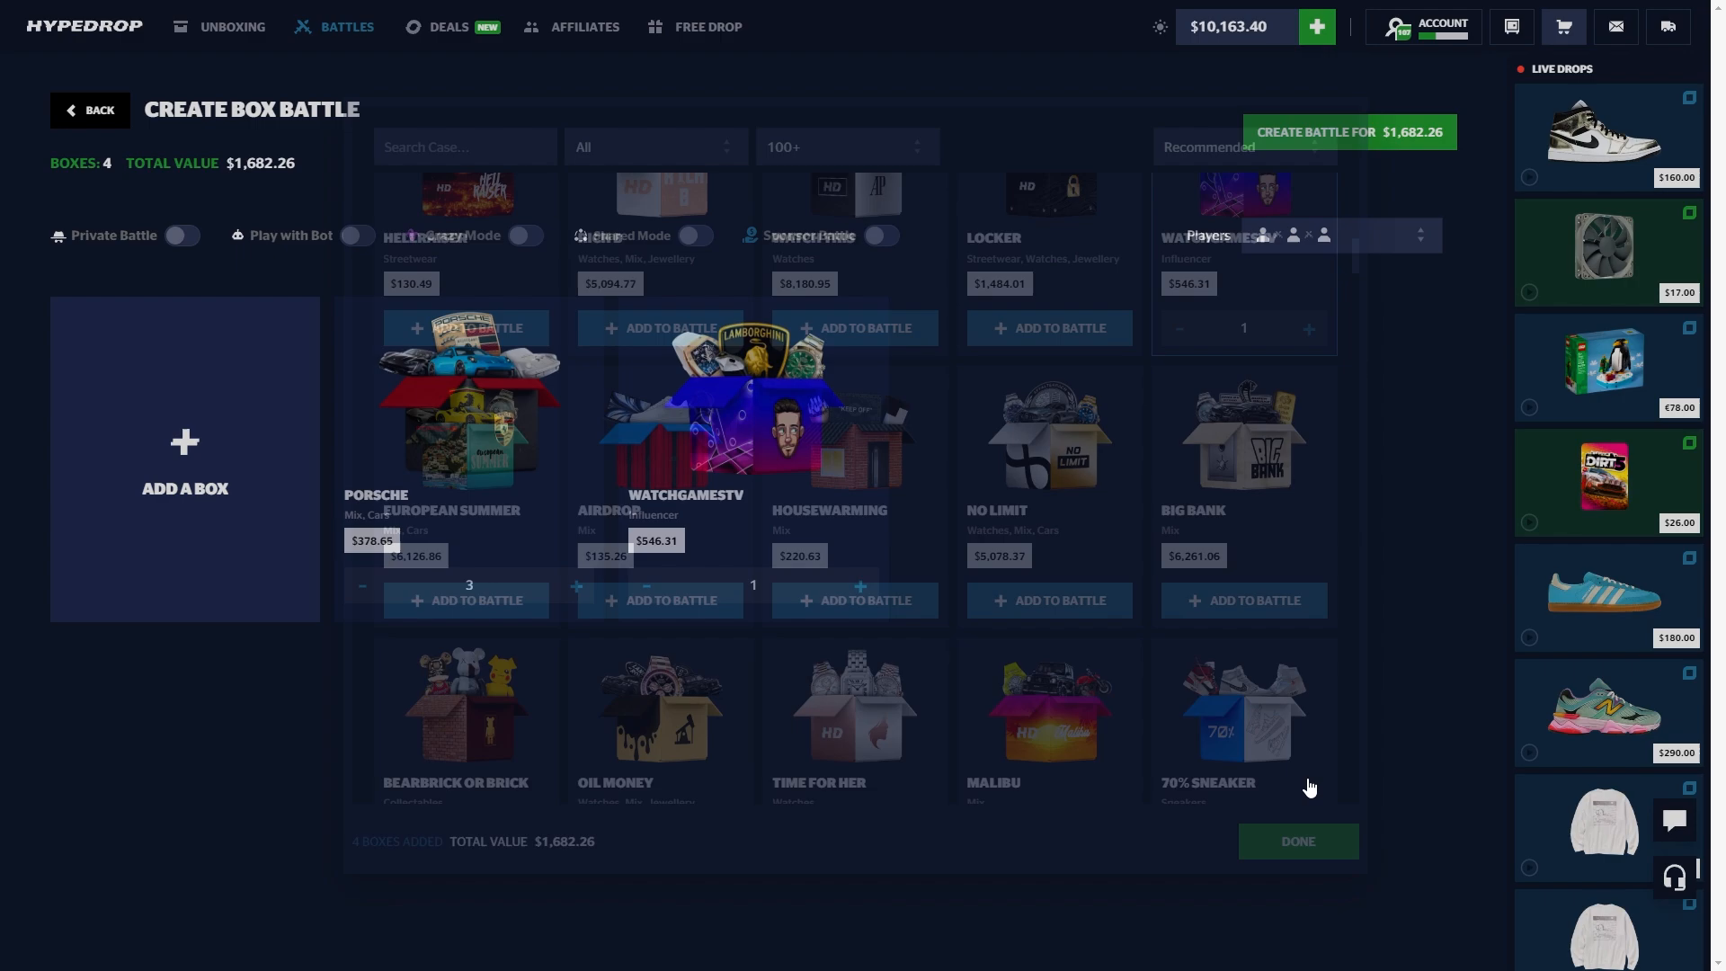
pyautogui.click(1347, 132)
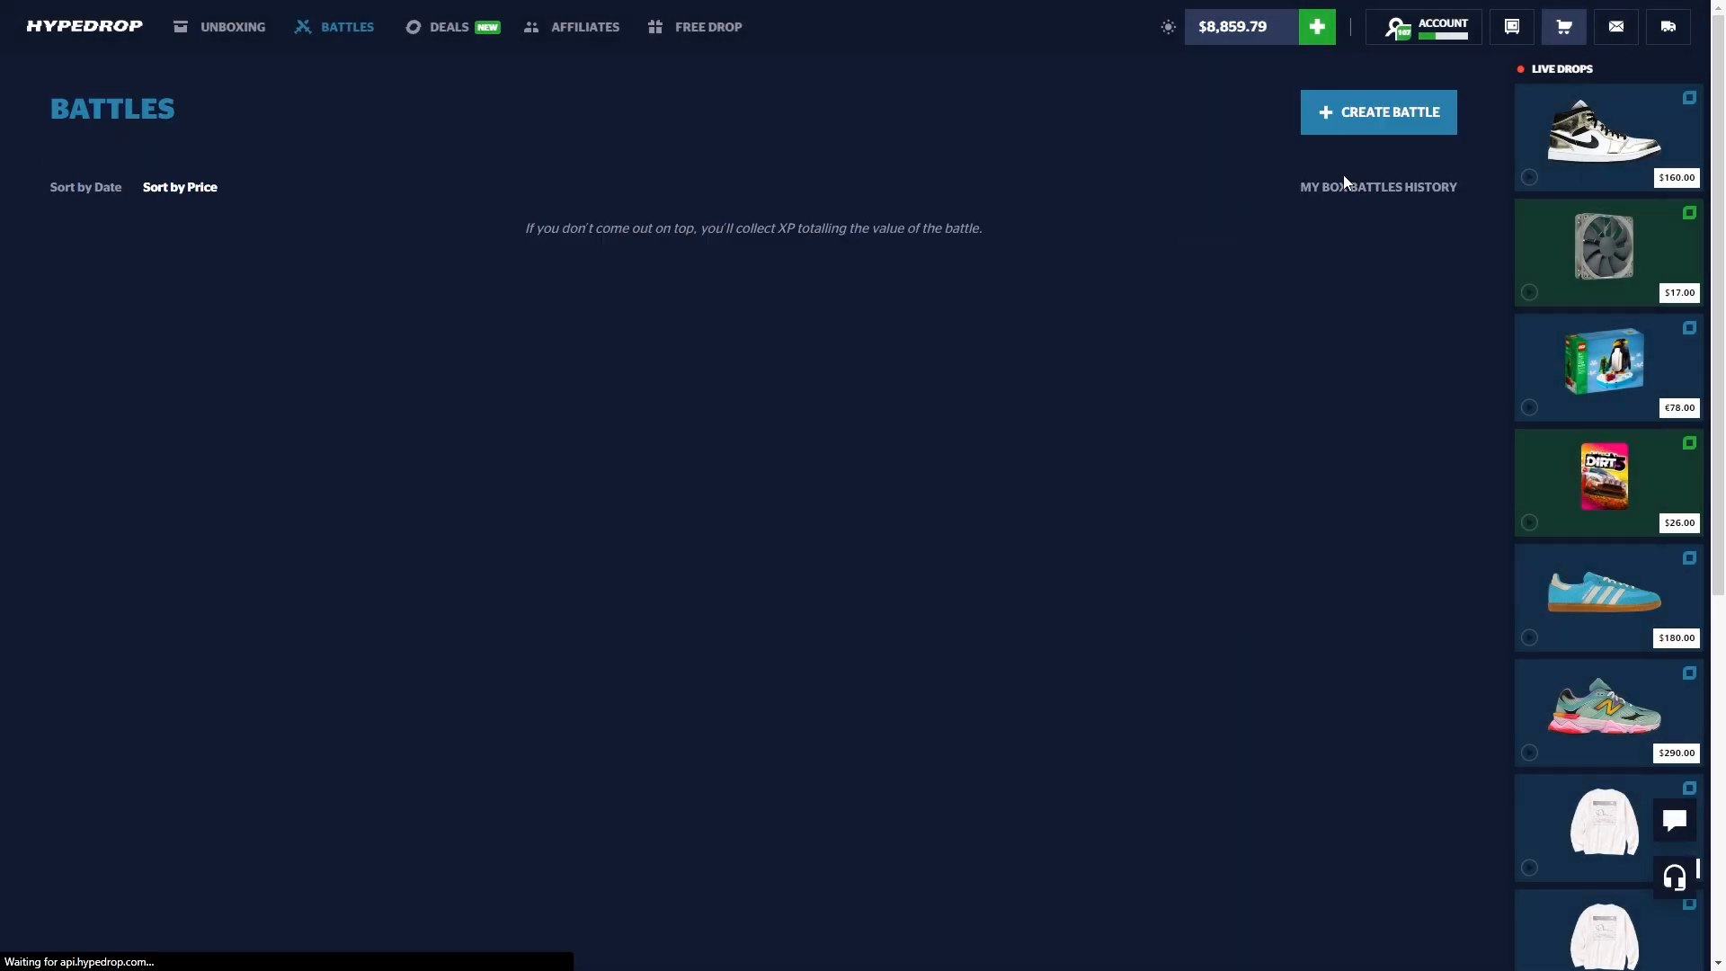
pyautogui.click(1377, 112)
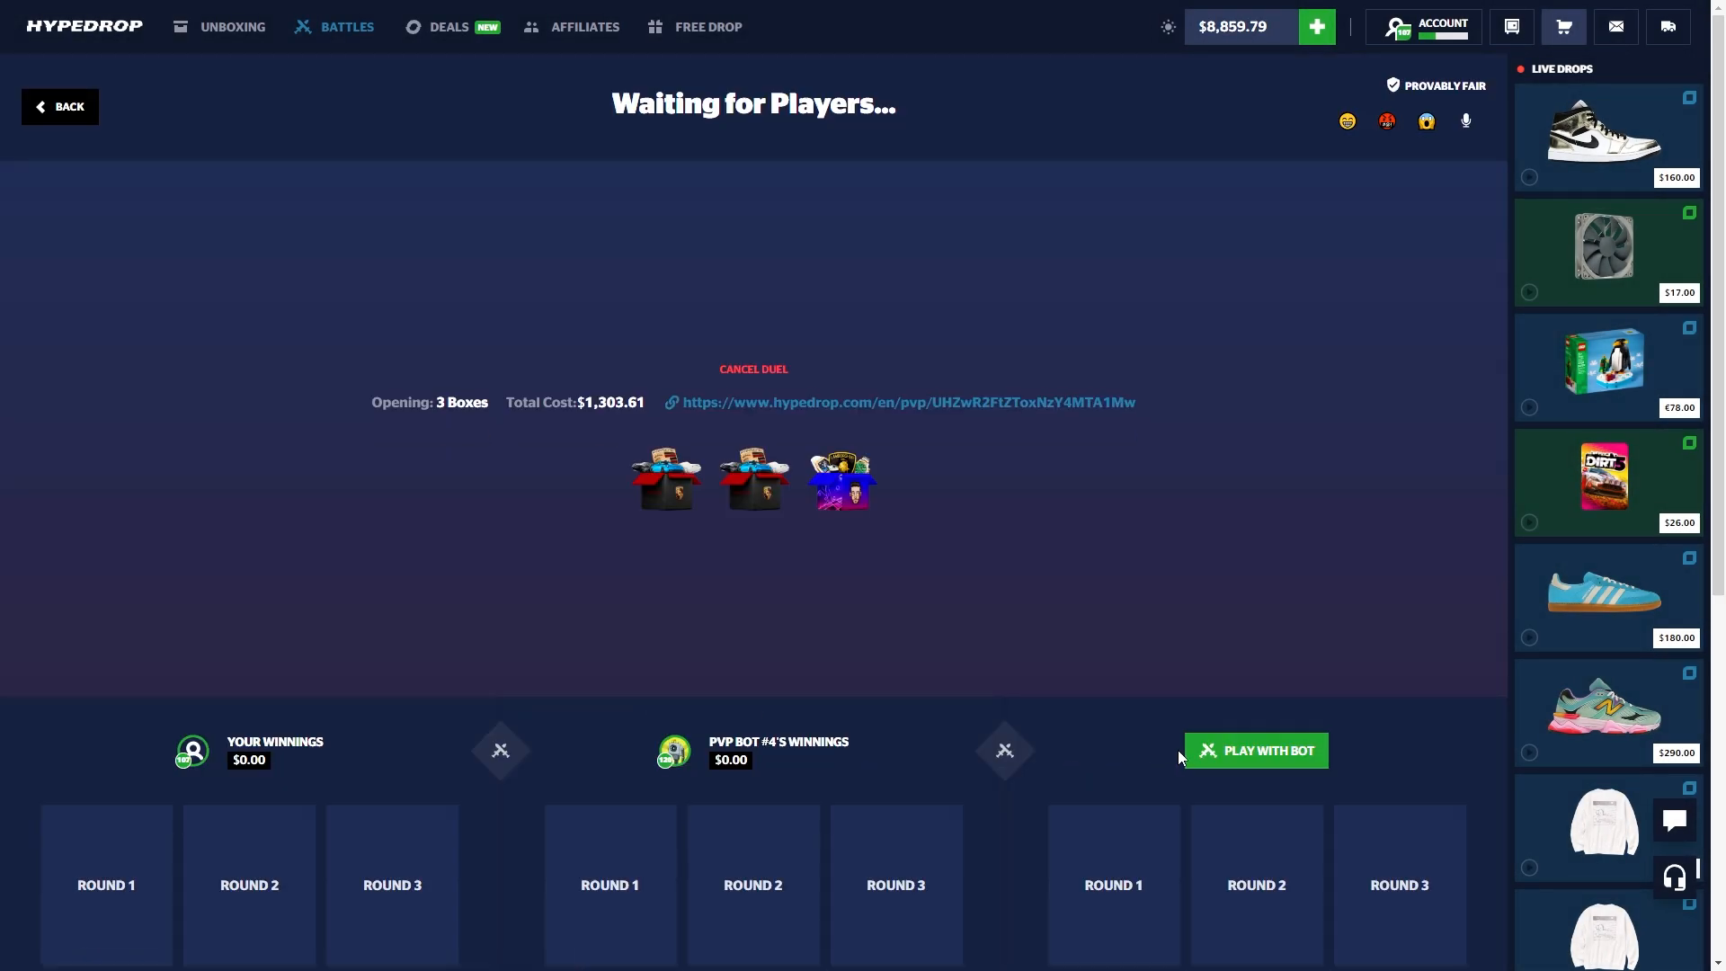
pyautogui.click(1254, 749)
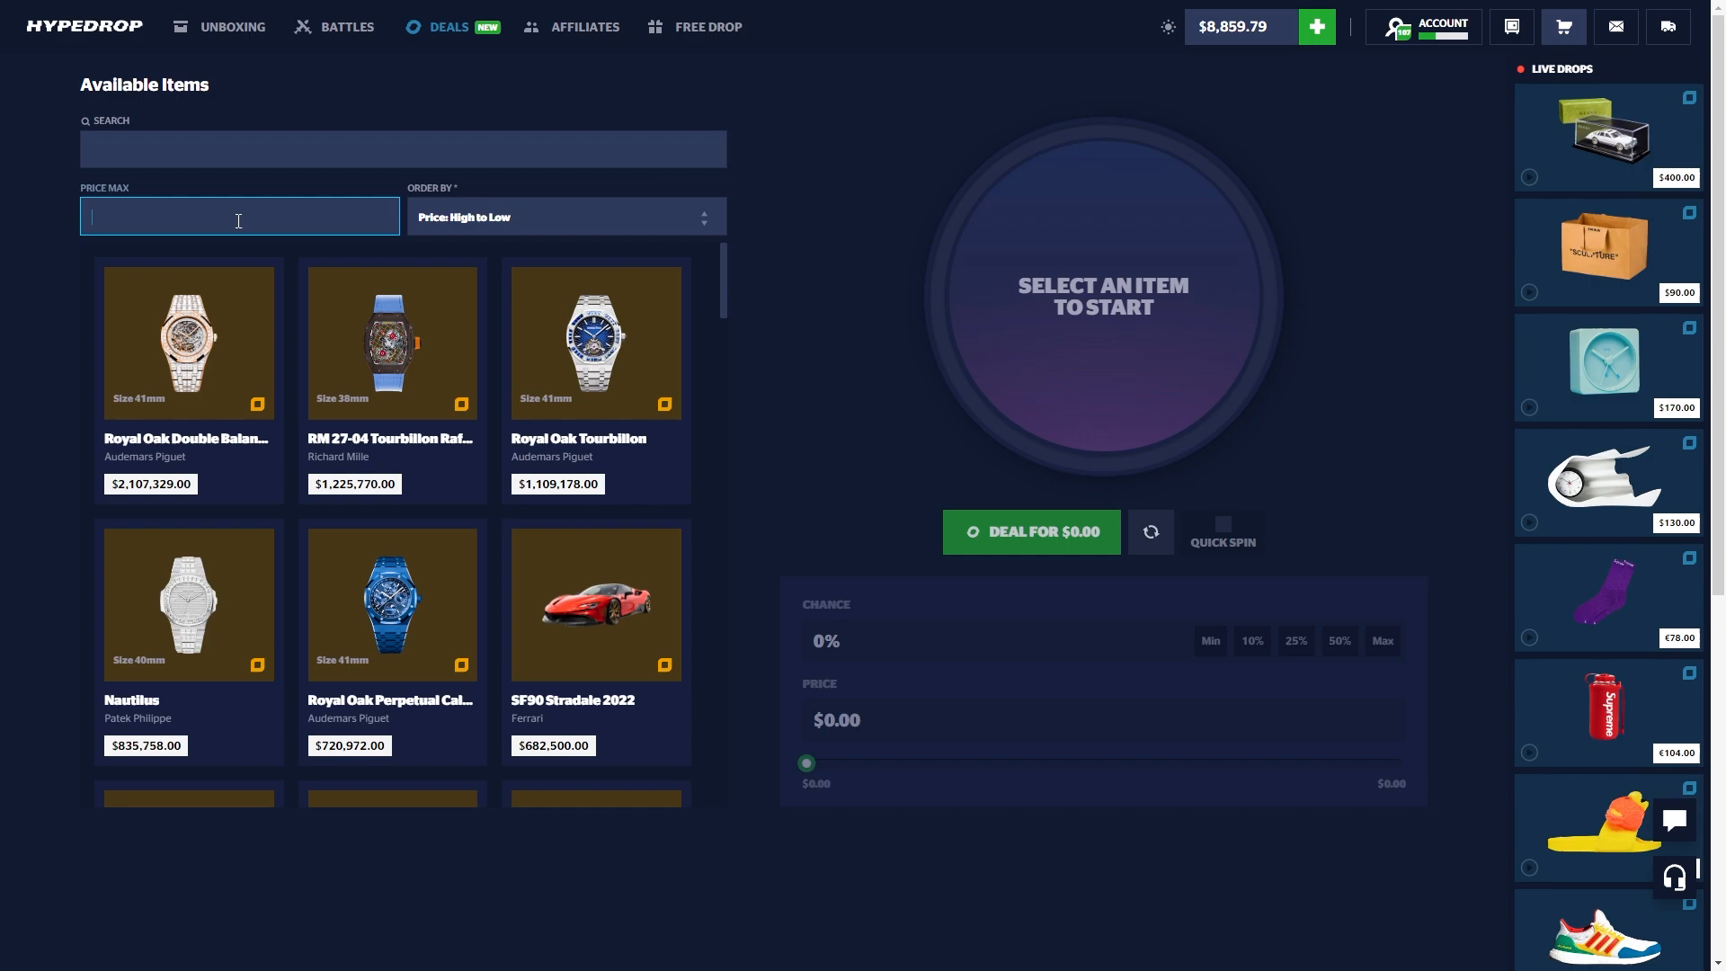
# - Cap deal prices at 25000 and spin 1–2% chance deals on the GMT-Master II 'Pepsi' watch
pyautogui.write('25000')
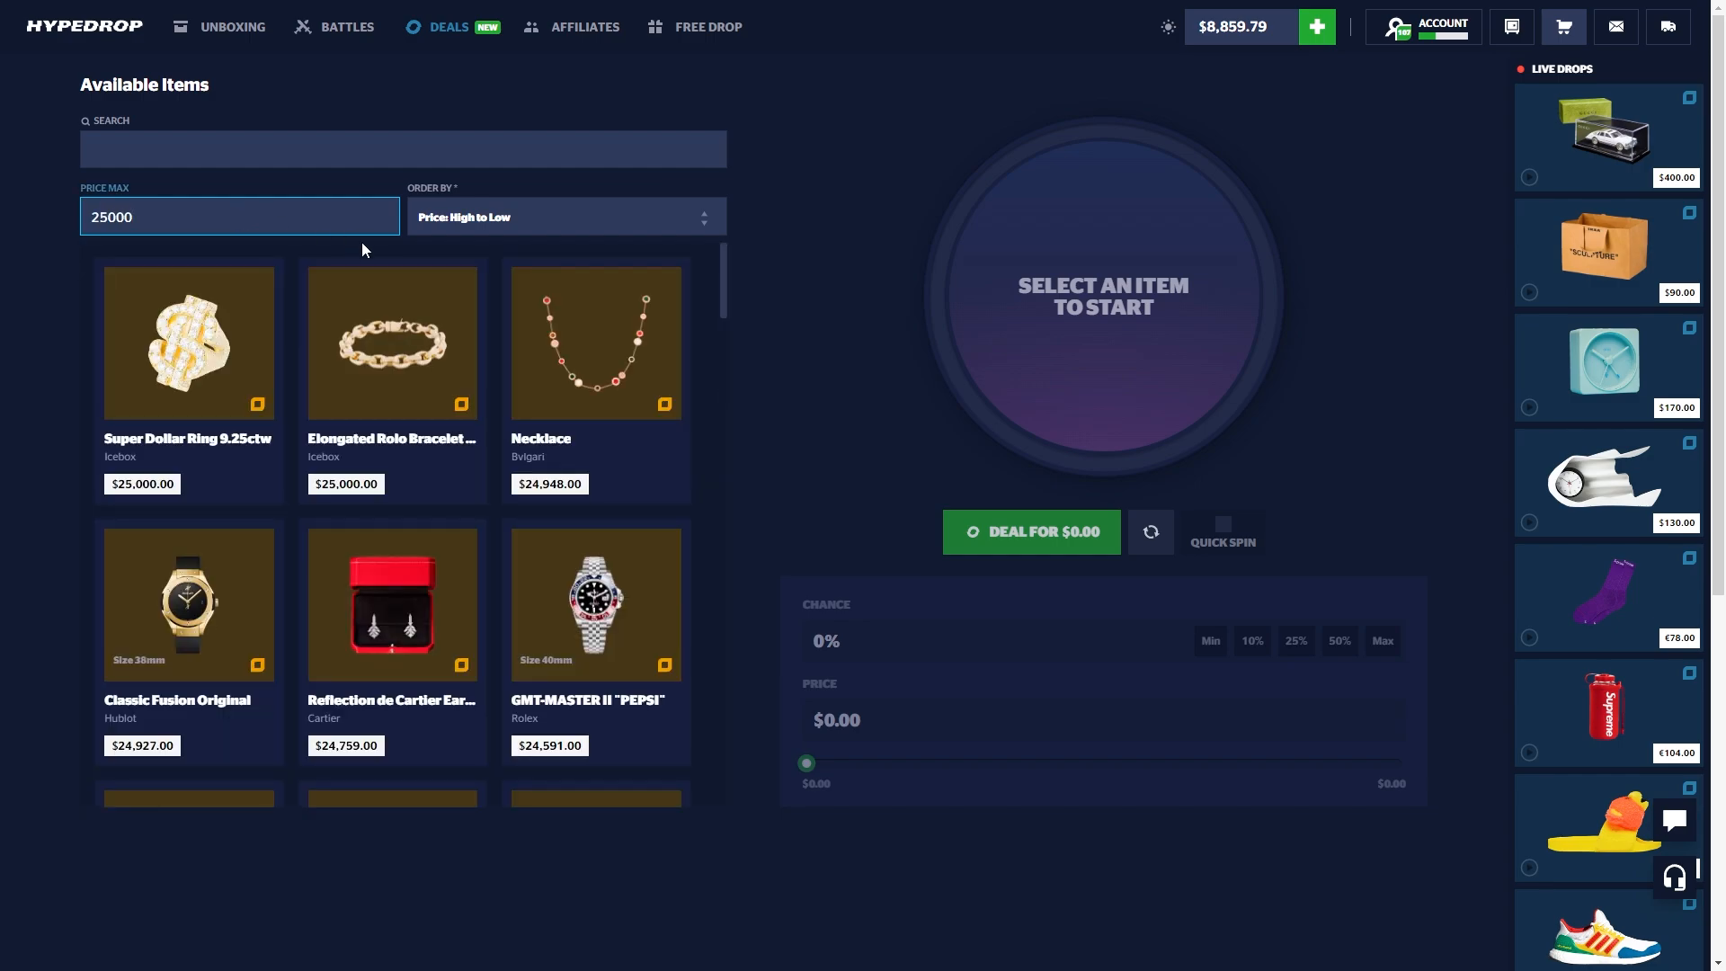
pyautogui.click(595, 602)
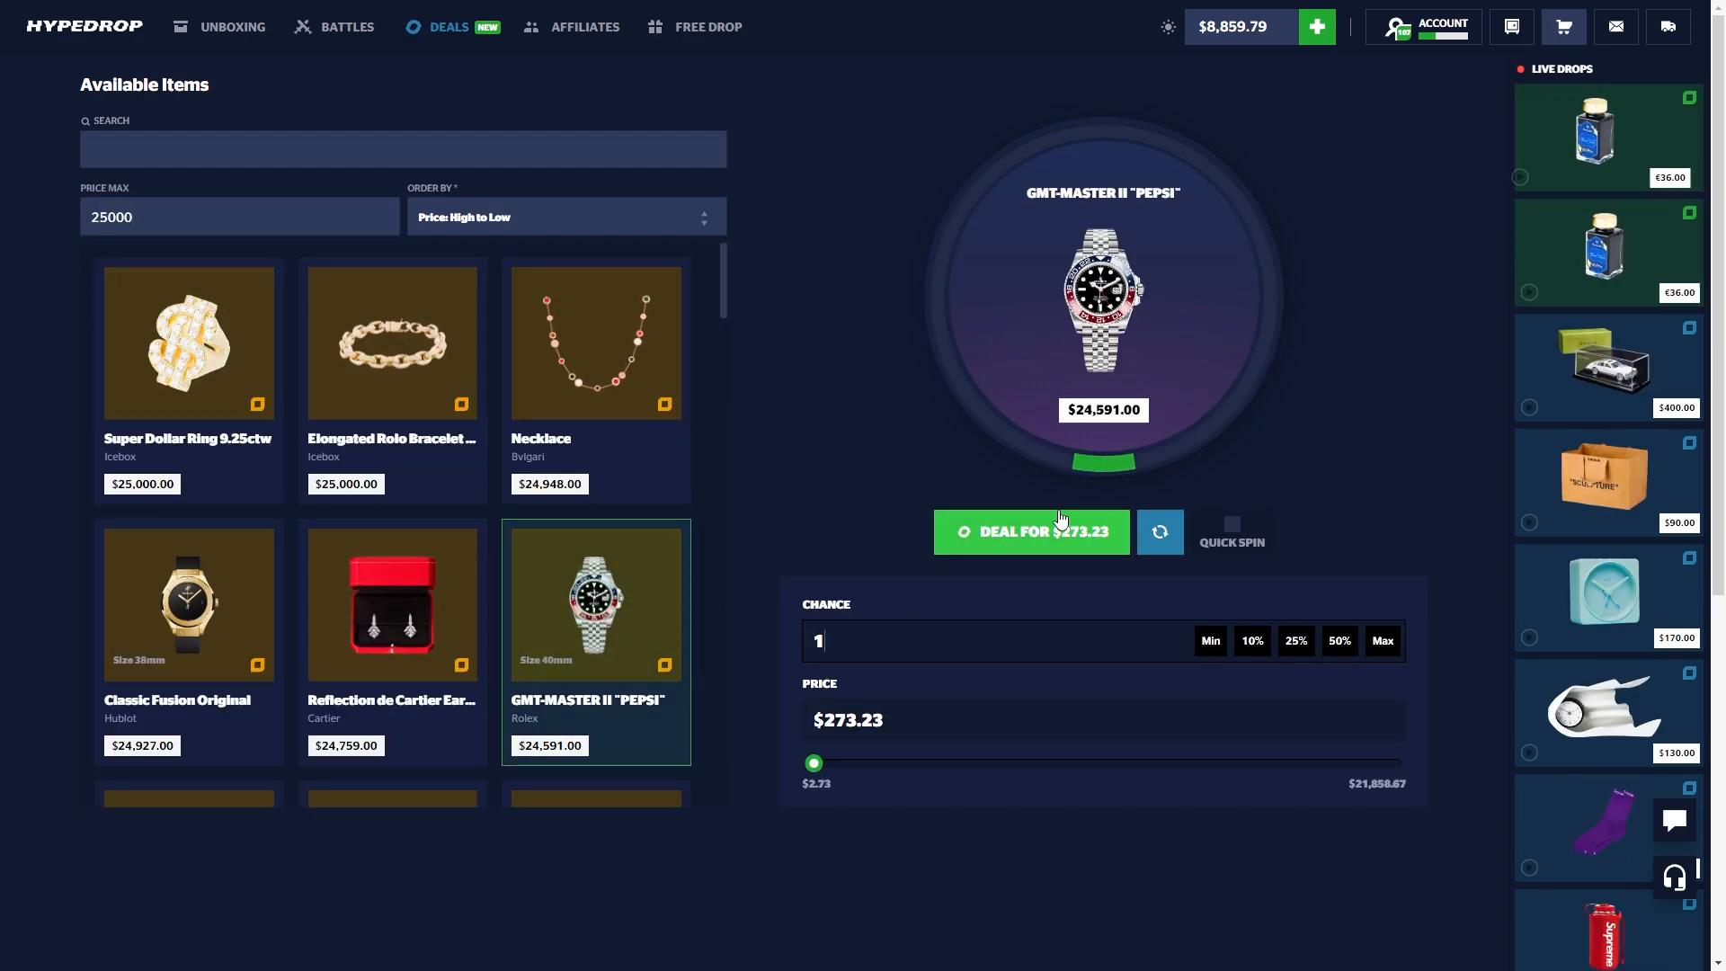
pyautogui.click(1030, 531)
pyautogui.write('.5')
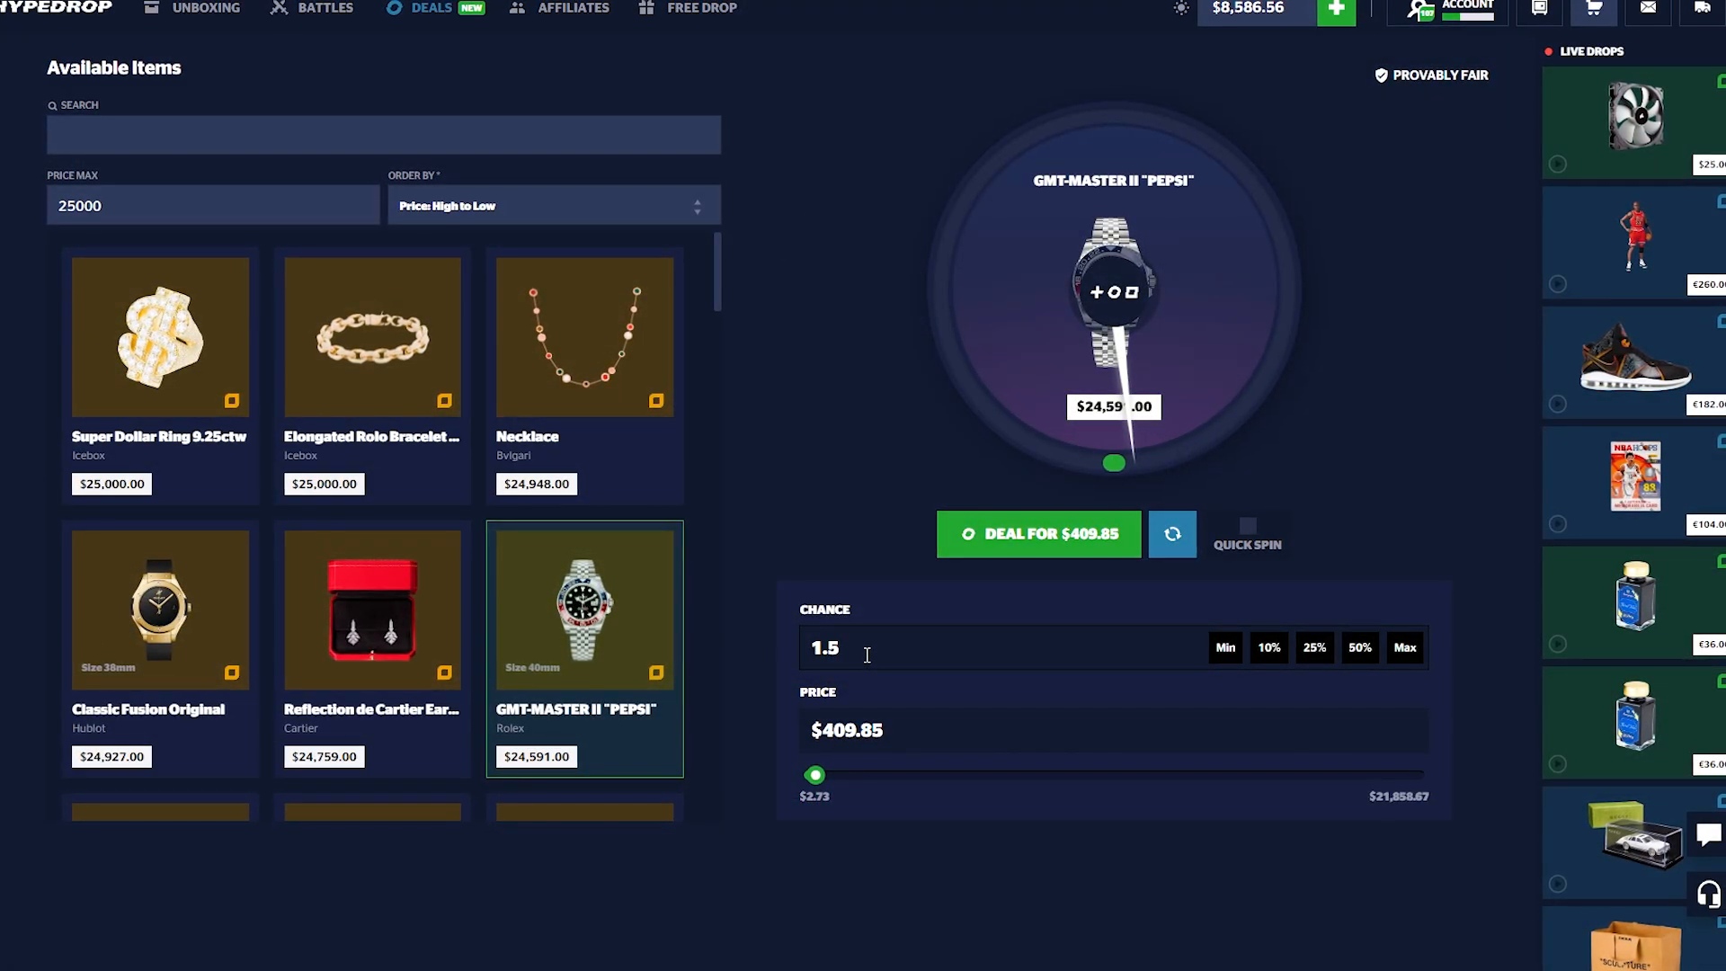
pyautogui.write('2.')
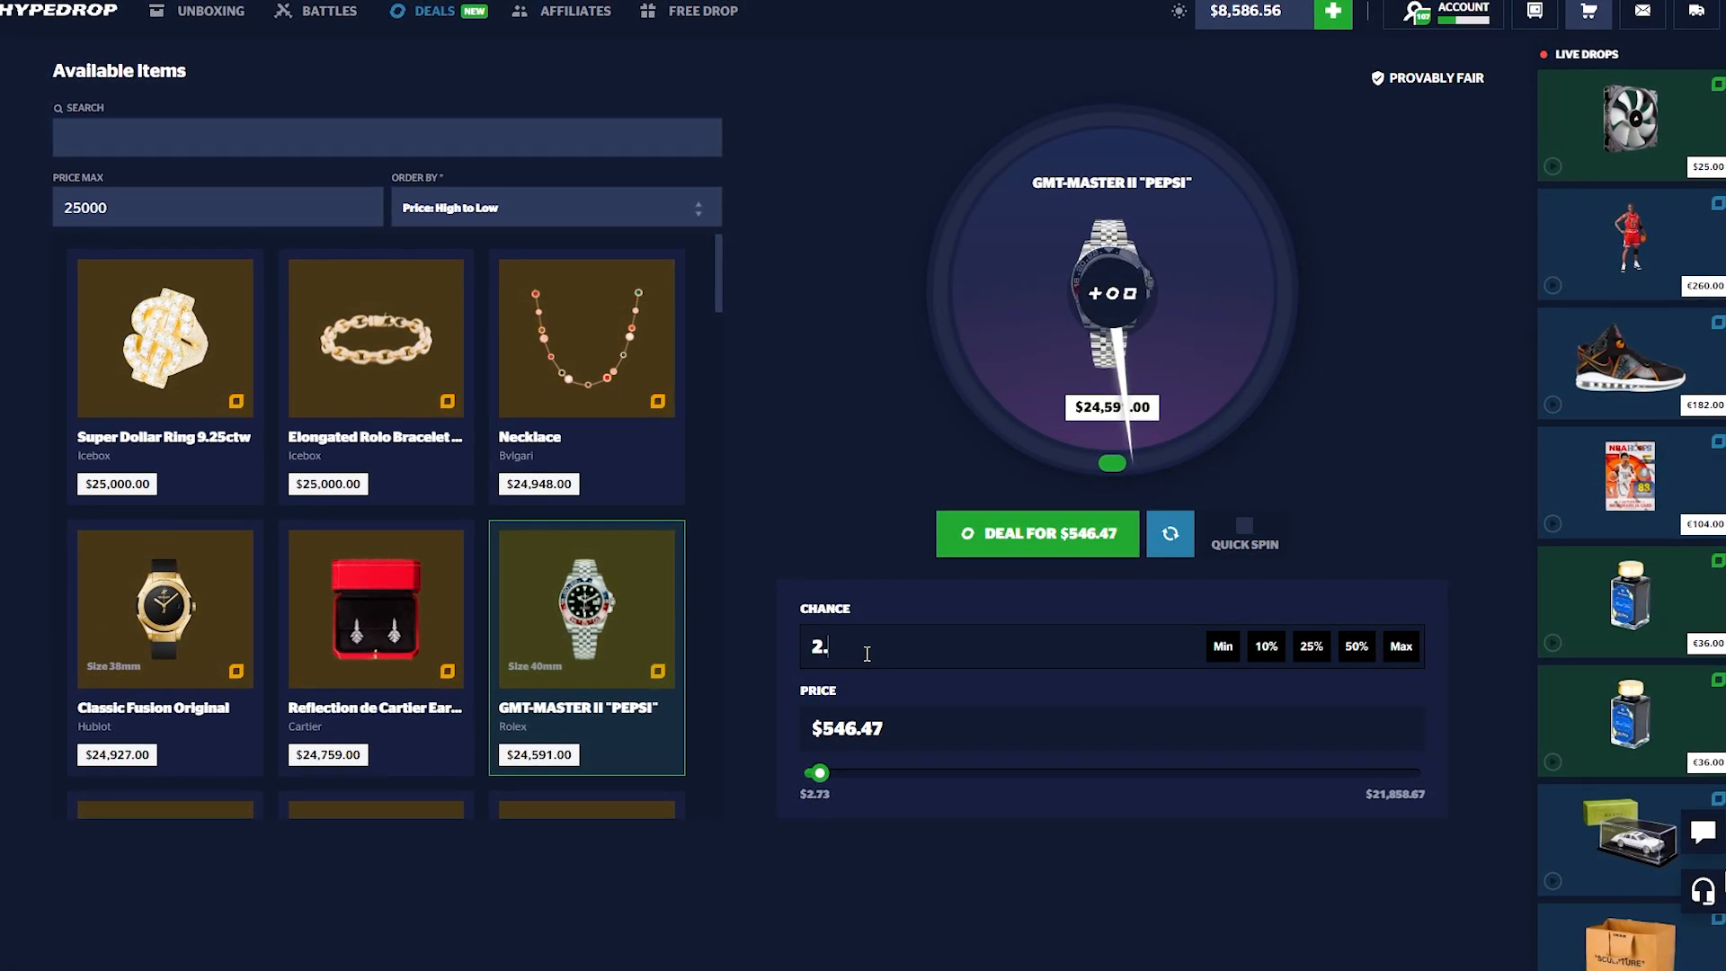
pyautogui.write('3')
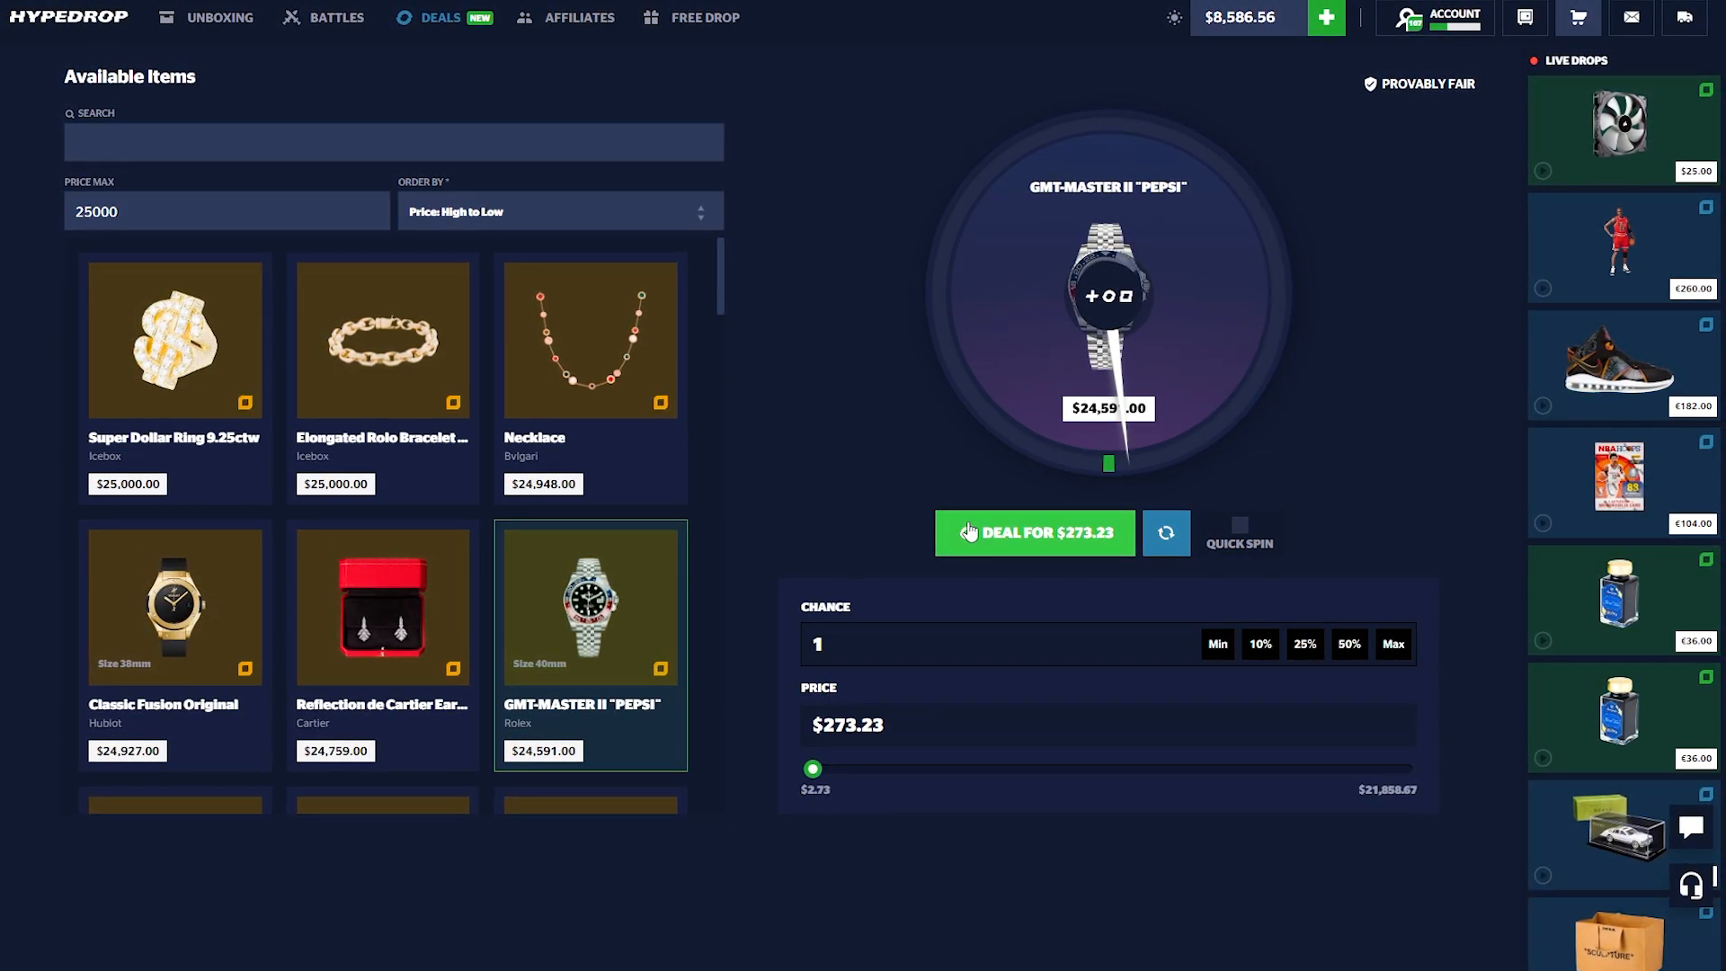
pyautogui.click(1033, 533)
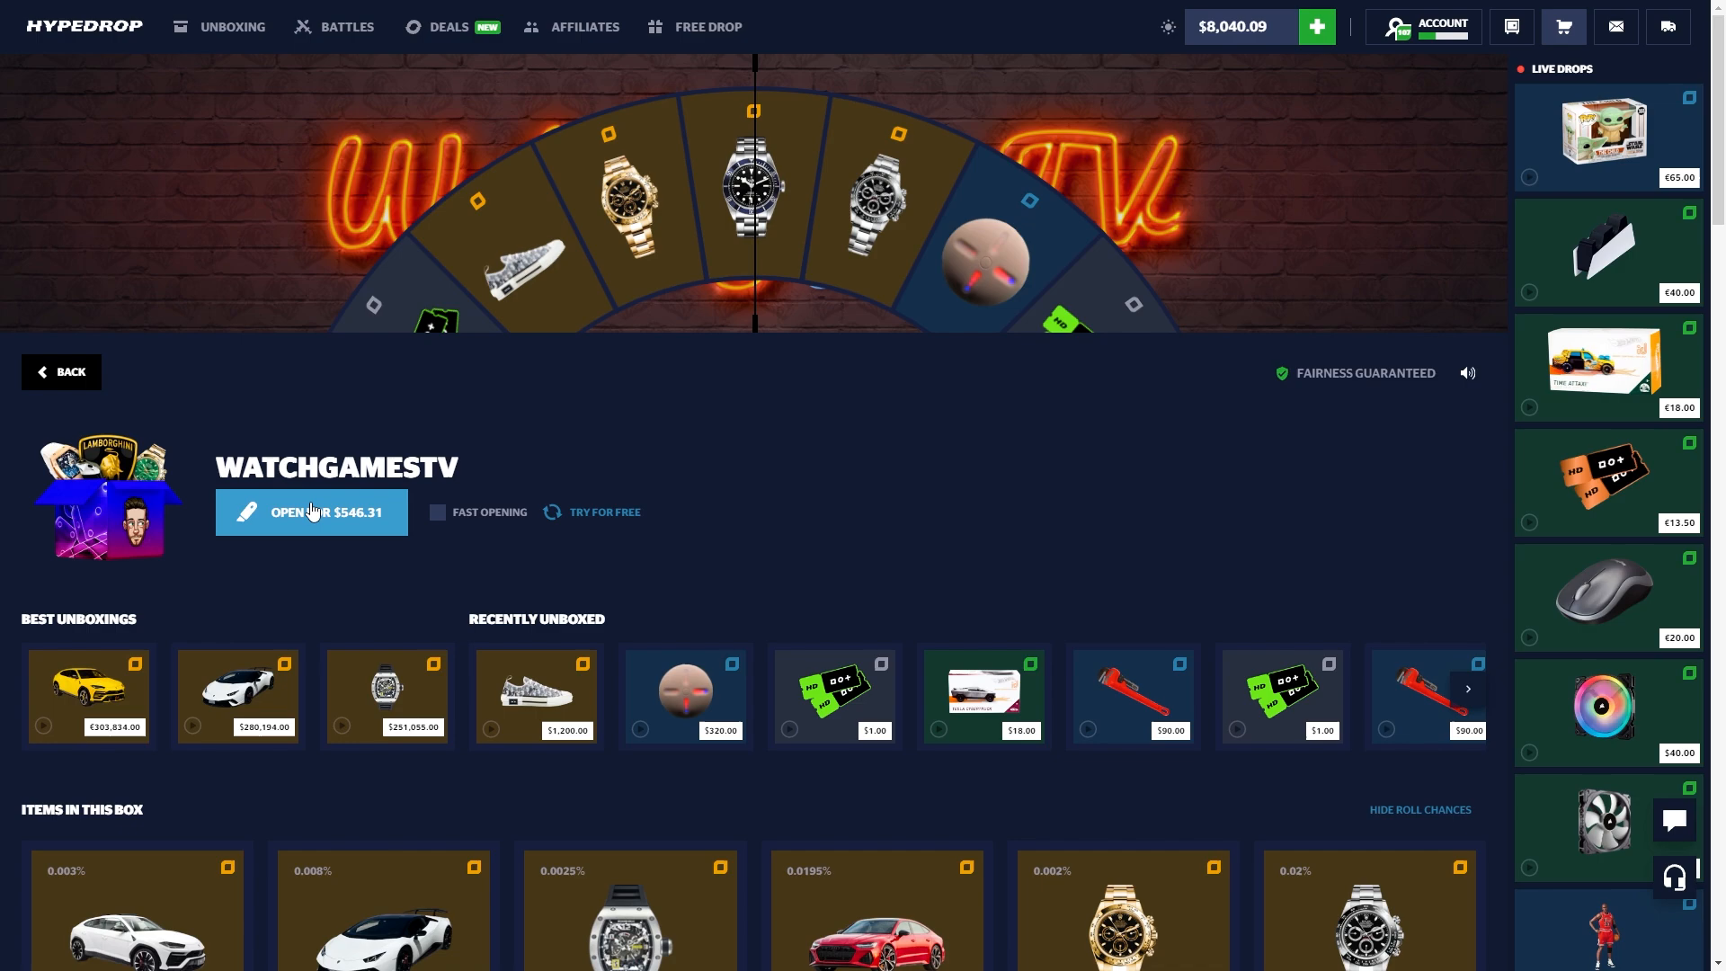
# - Open WatchGamesTV boxes at $546.31 each and sell the Galaxy Z Fold 4 and '72 Datsun 240Z
pyautogui.click(312, 511)
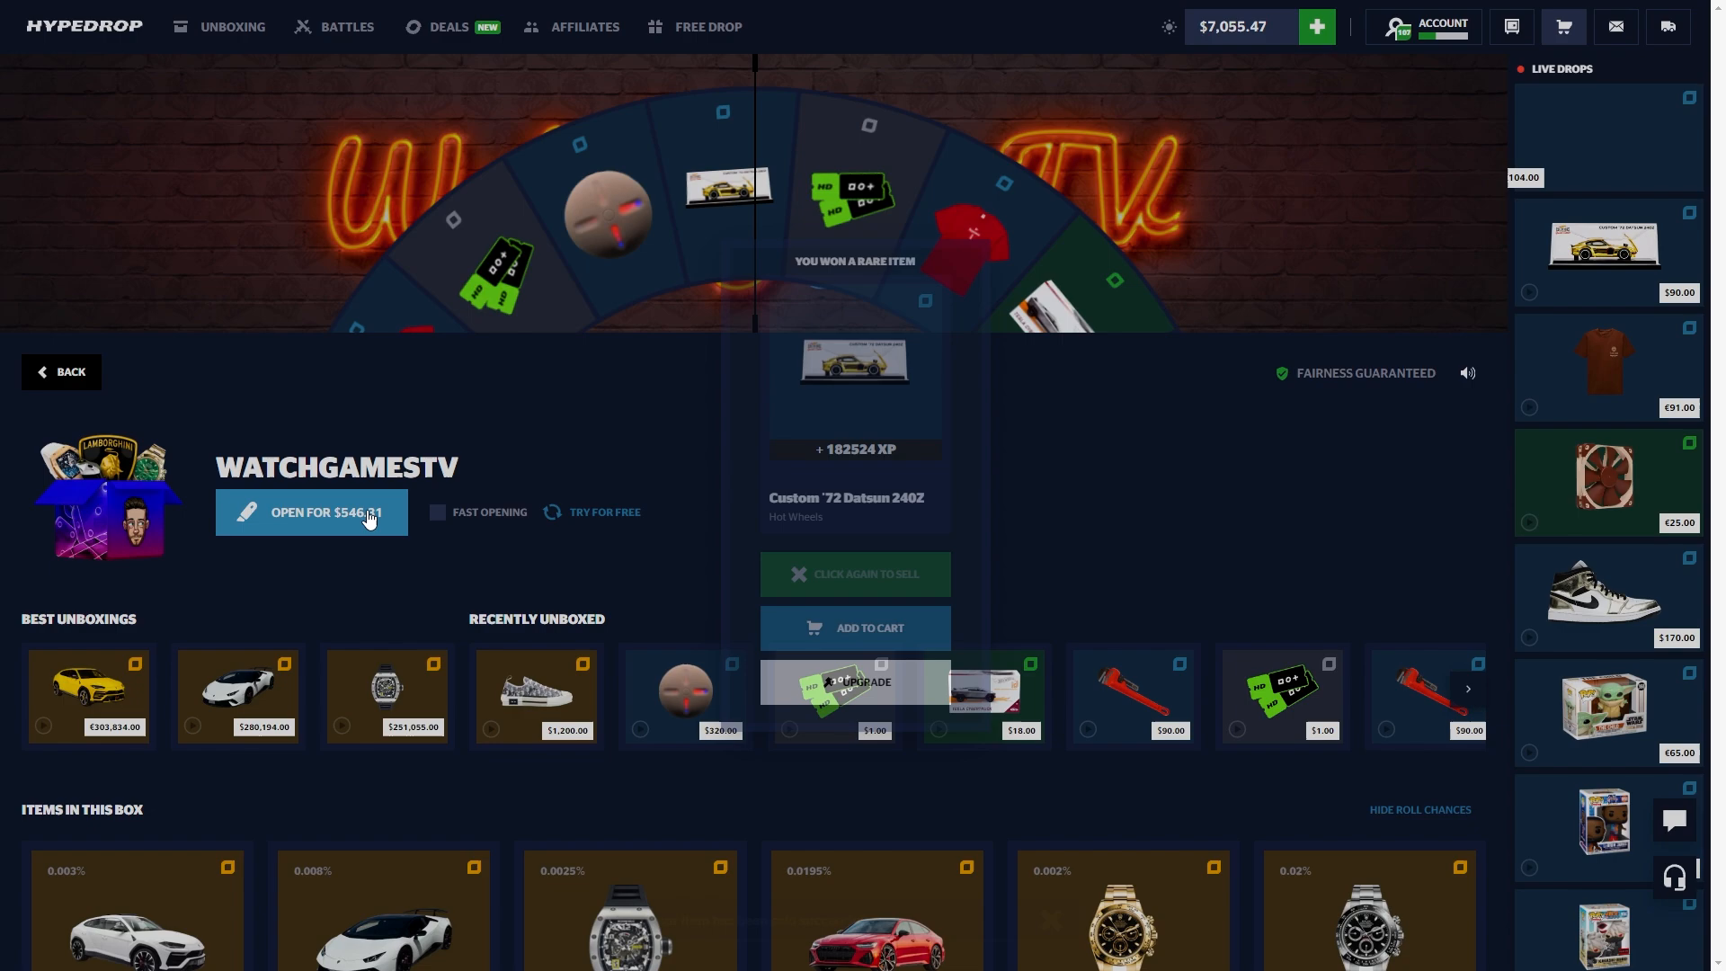
pyautogui.click(854, 574)
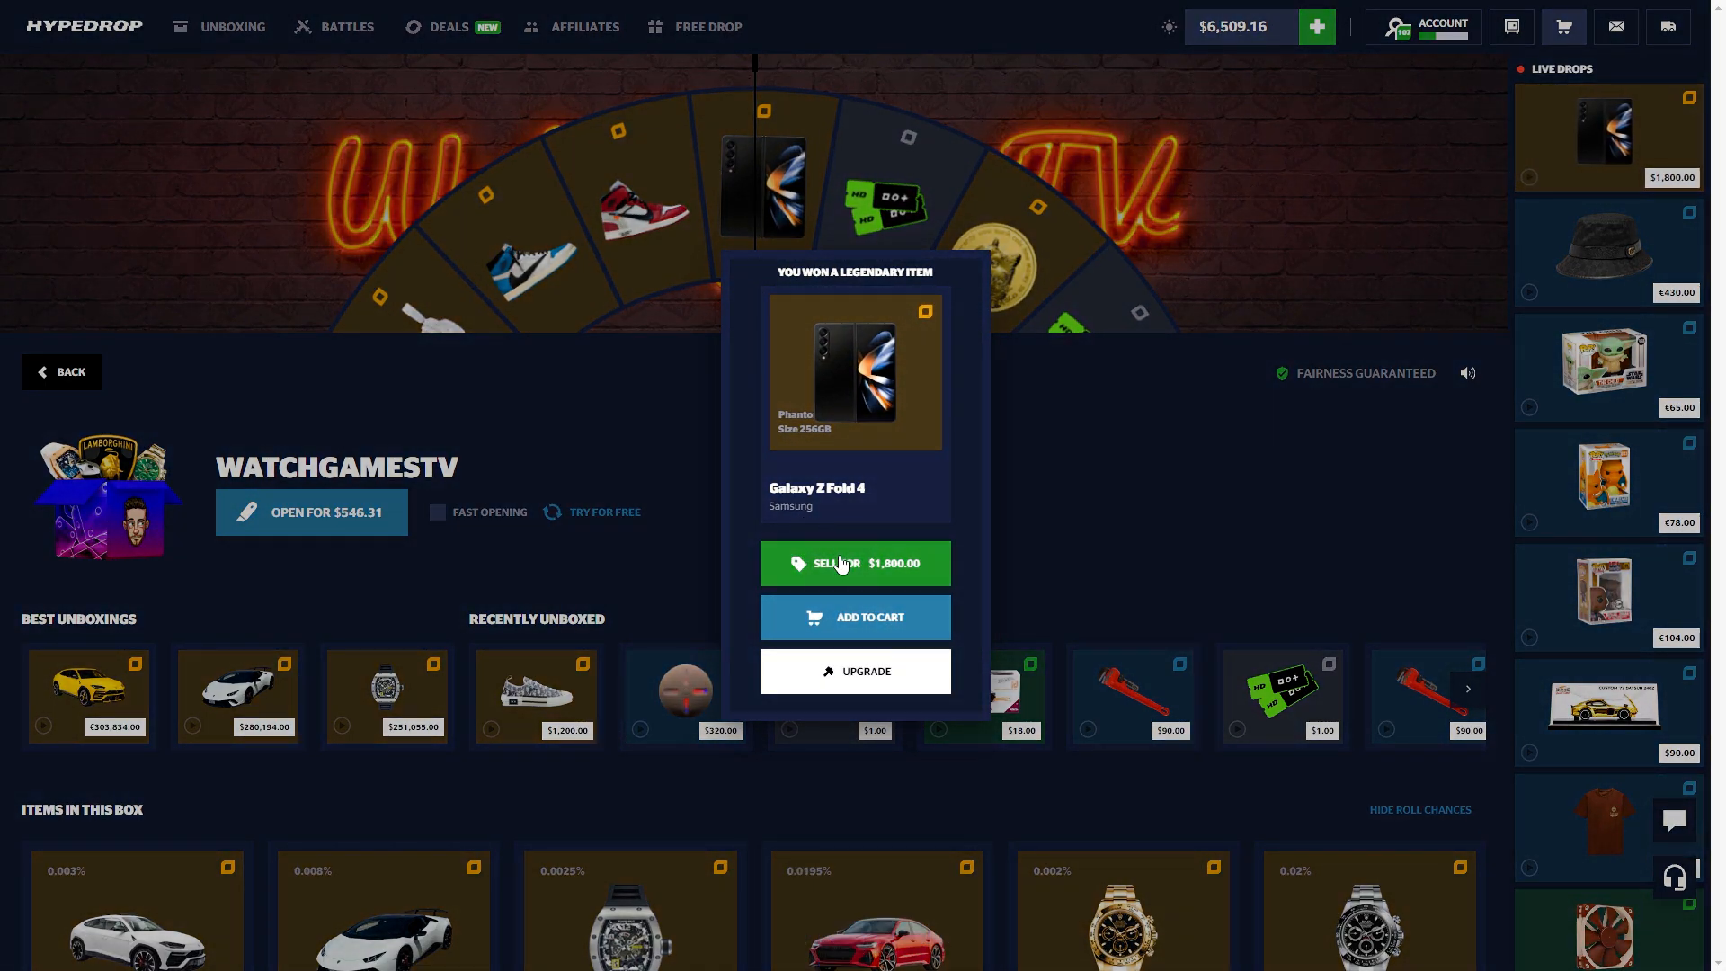
pyautogui.click(854, 563)
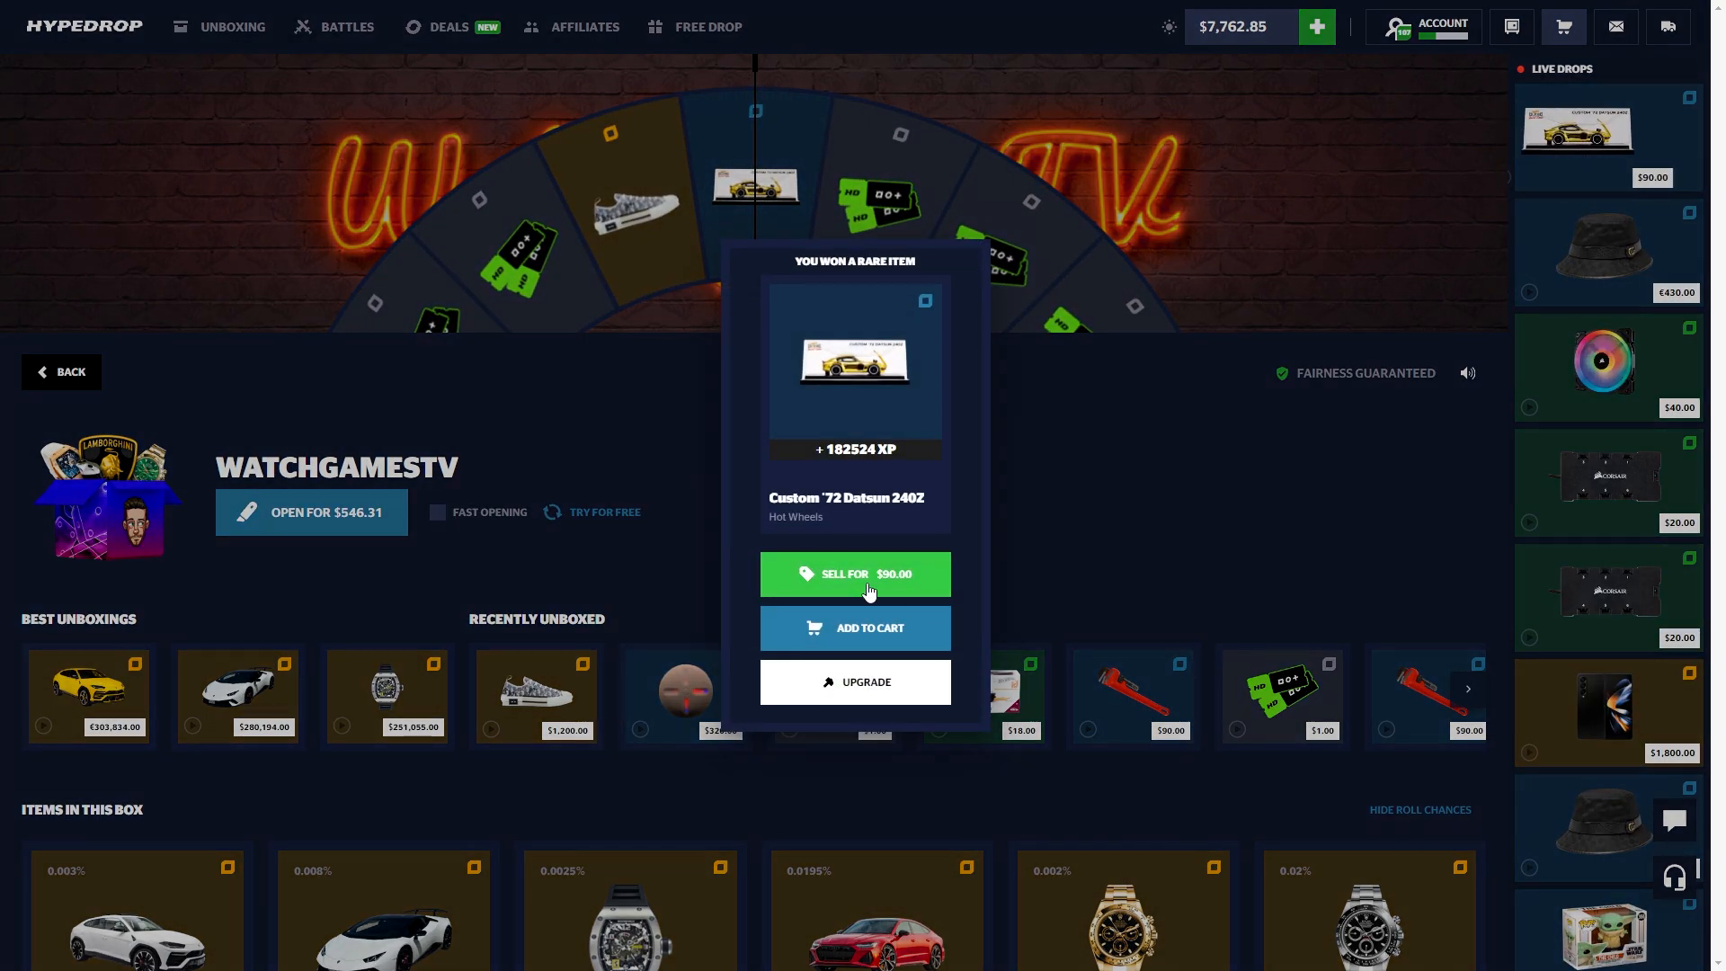
pyautogui.click(854, 574)
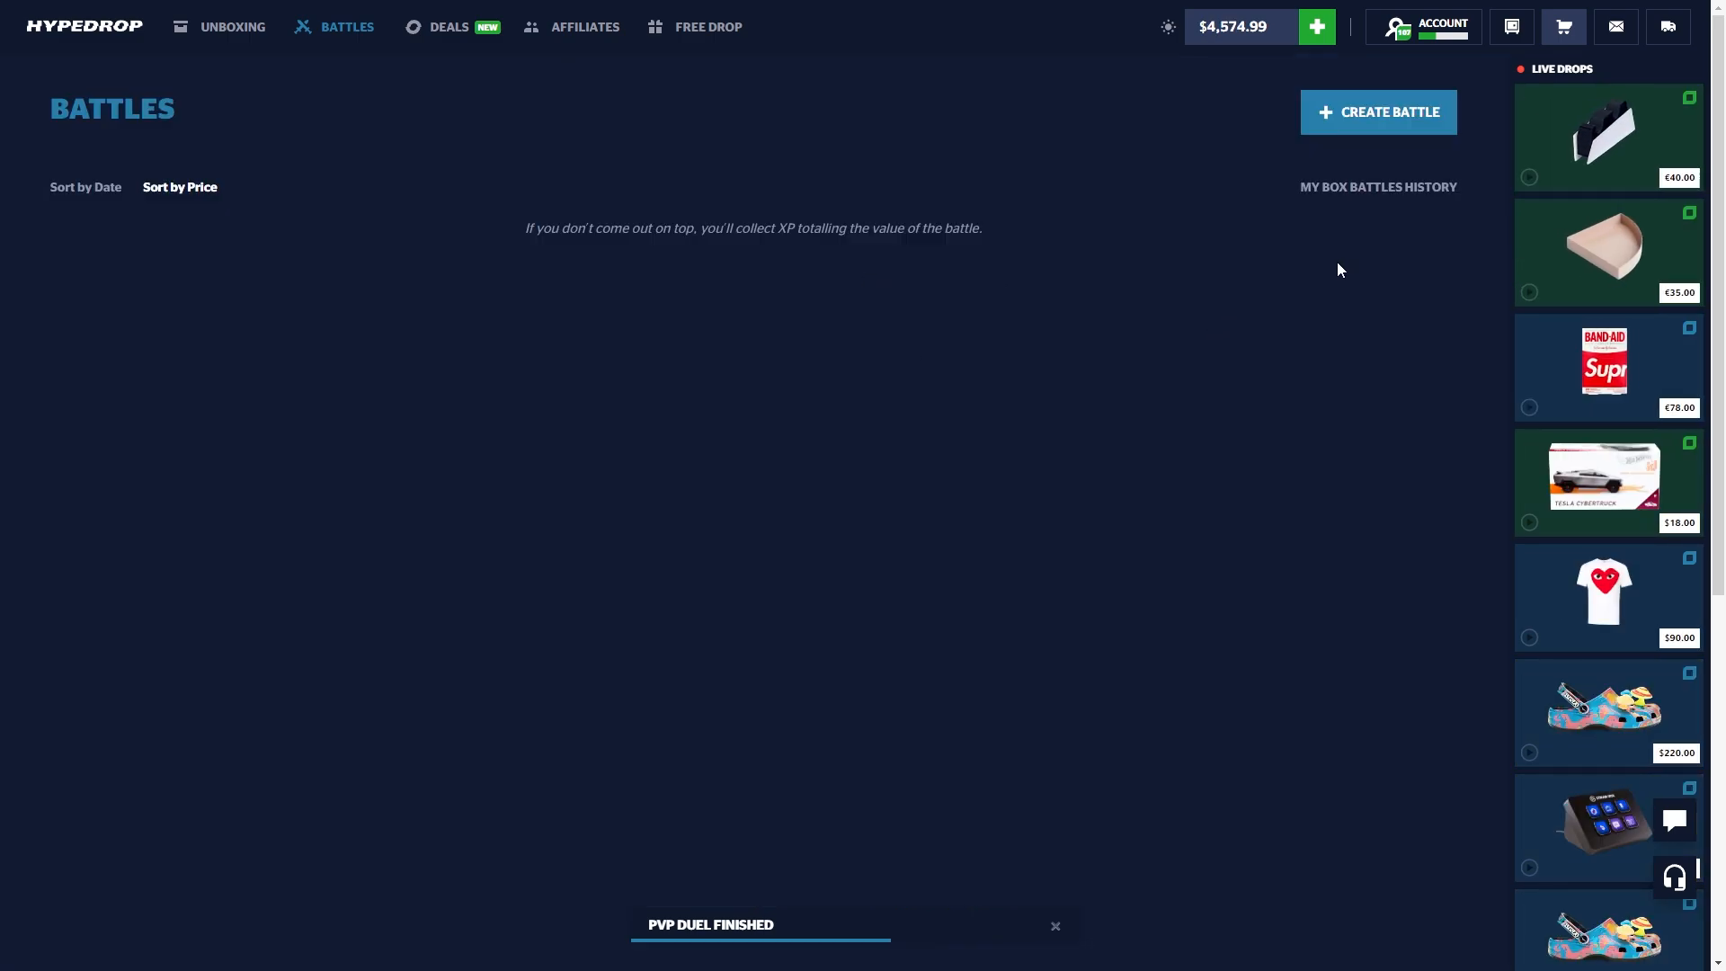
# - Watch the $1,638.93 WatchGamesTV battle end in a $5,912 team win, then return to the list
pyautogui.click(1377, 112)
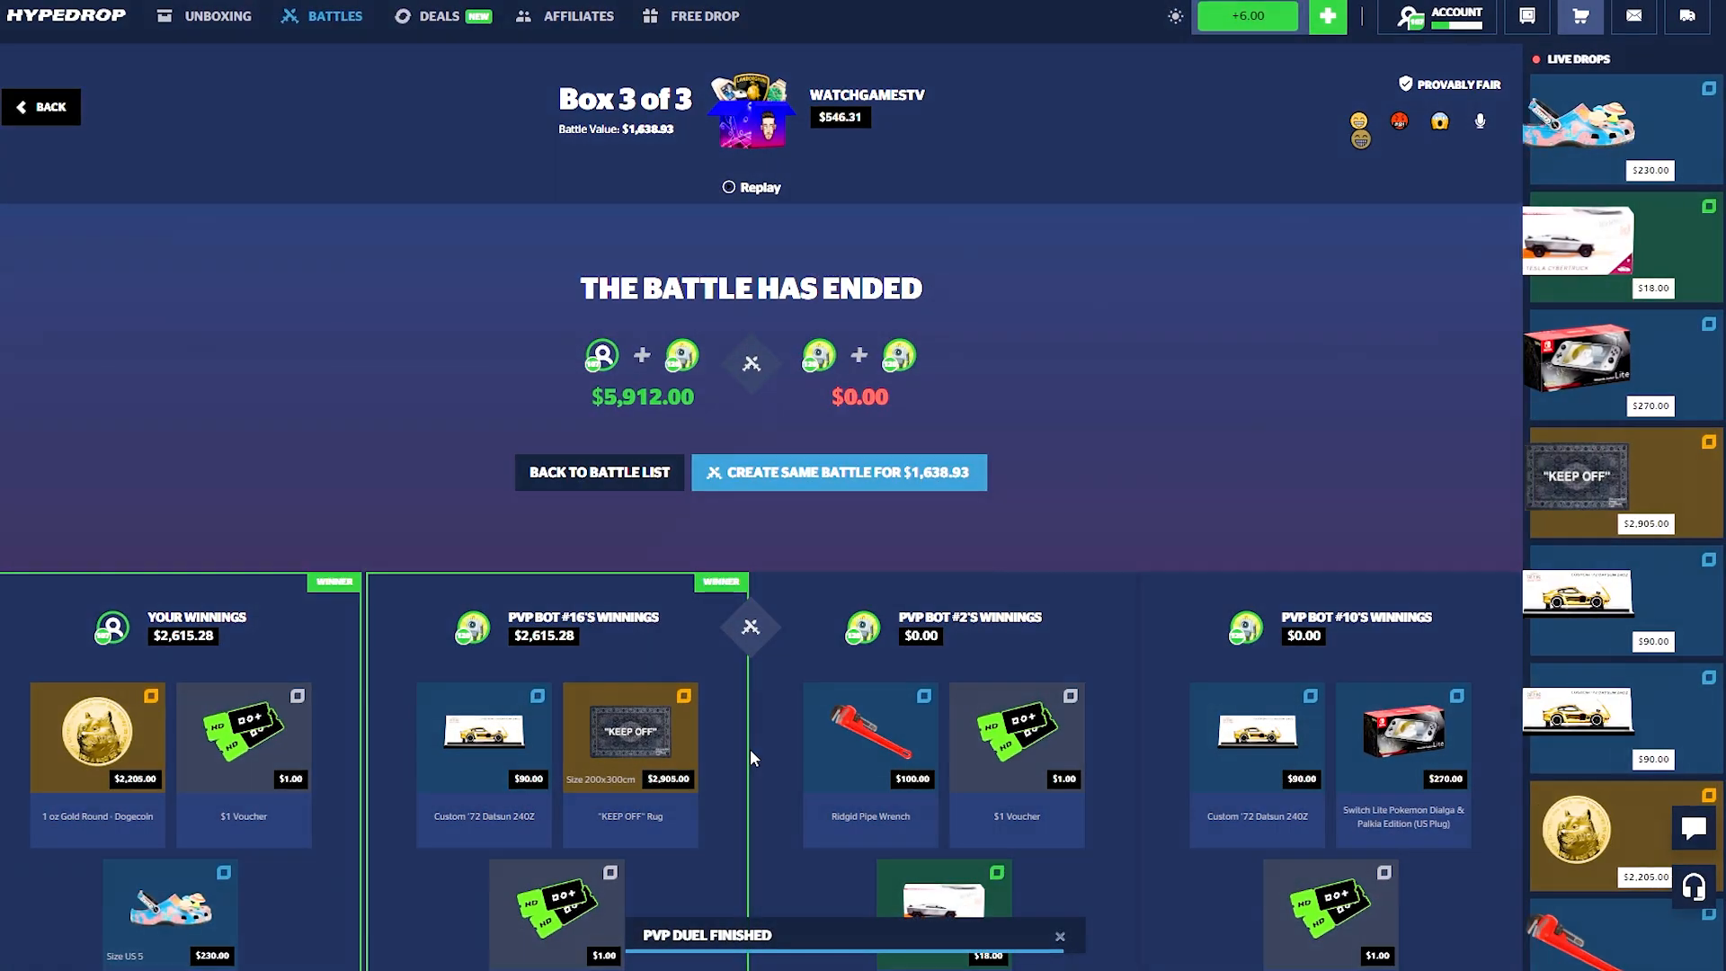
pyautogui.click(1576, 18)
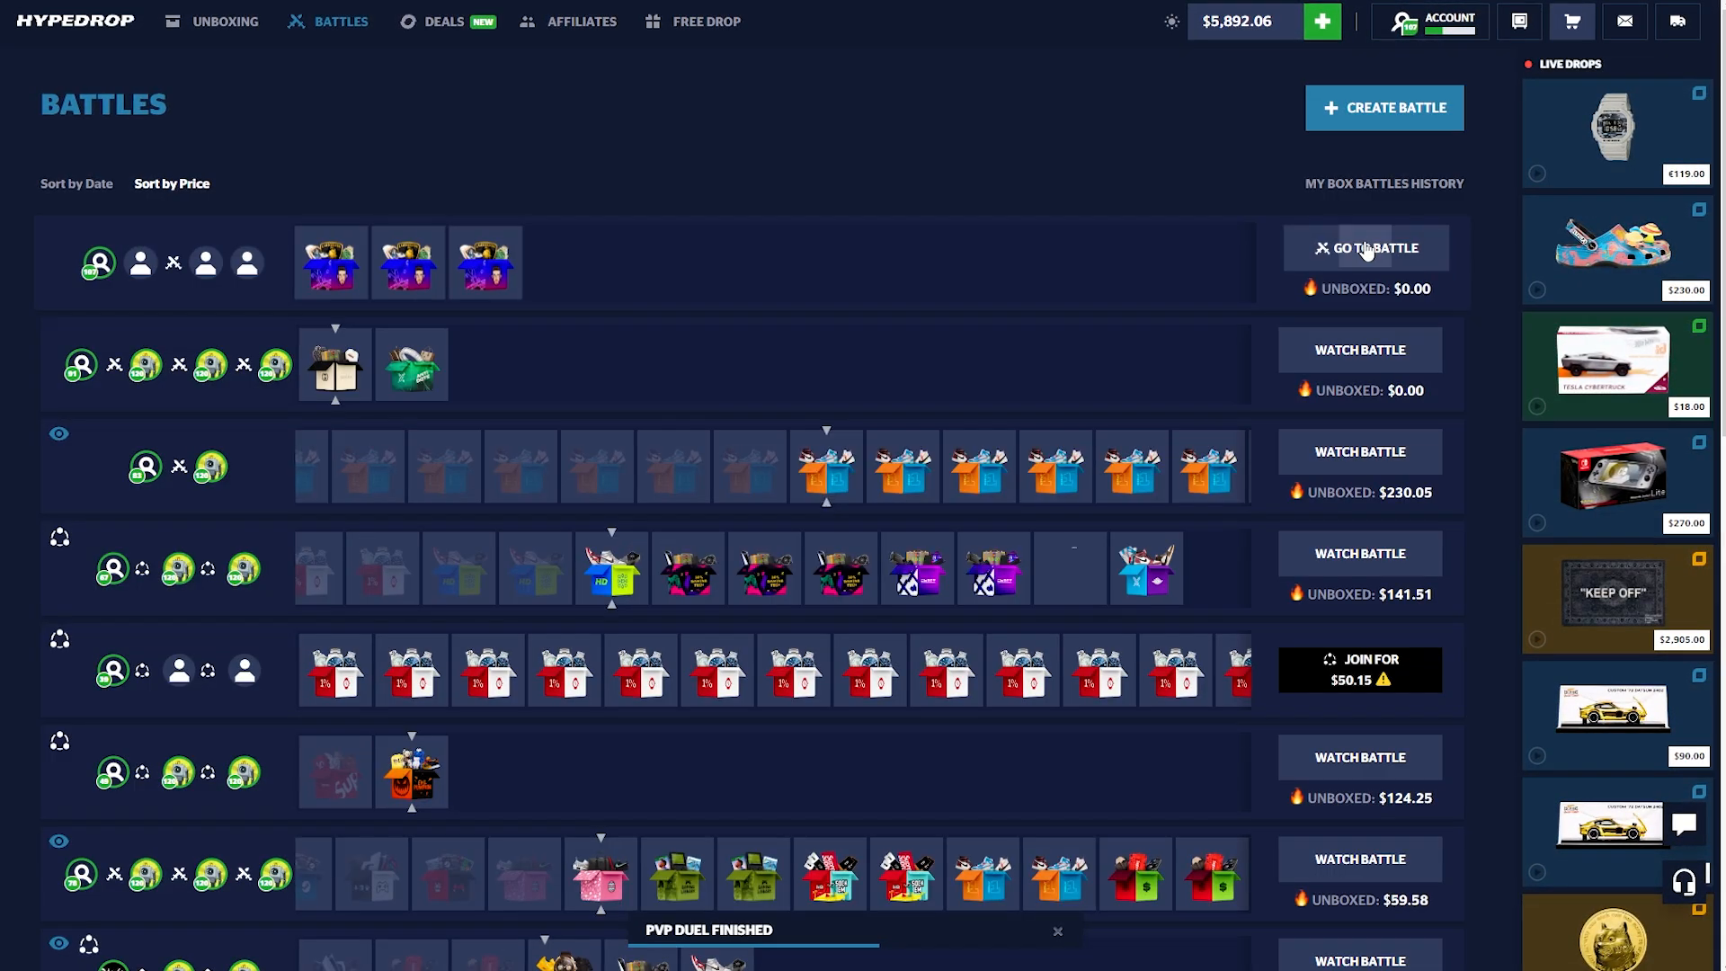
# - Play another $1,638.93 three-box WatchGamesTV battle, then start setting up a new battle
pyautogui.click(1367, 248)
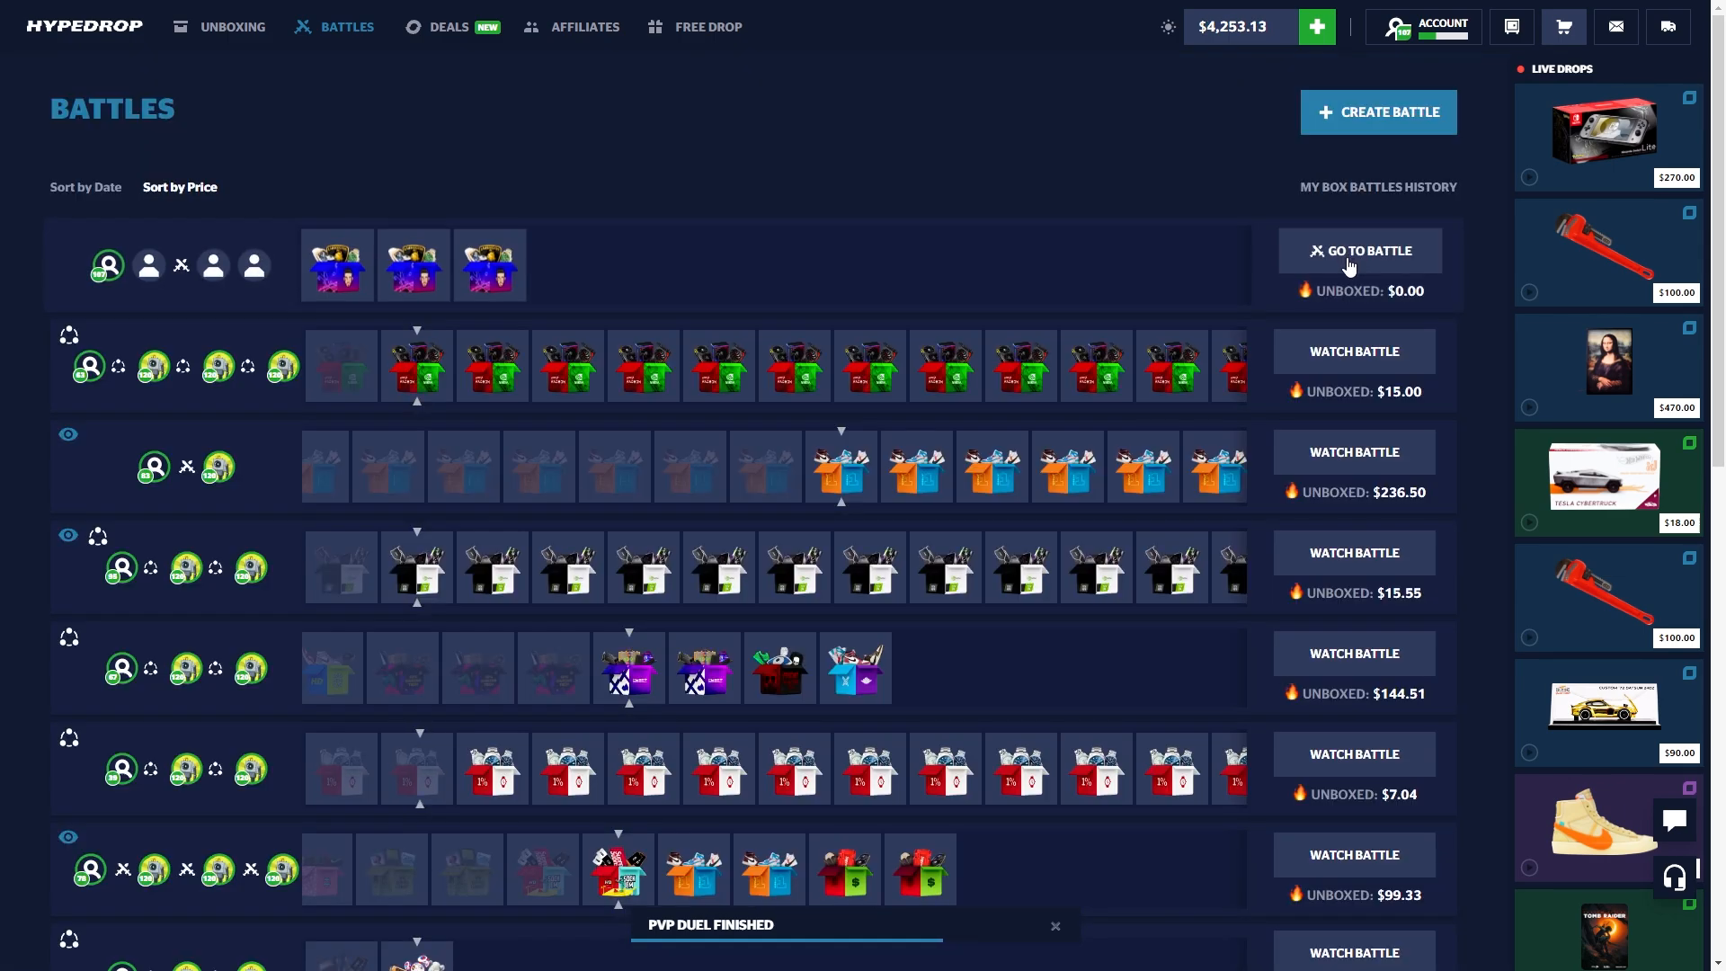
pyautogui.click(1377, 112)
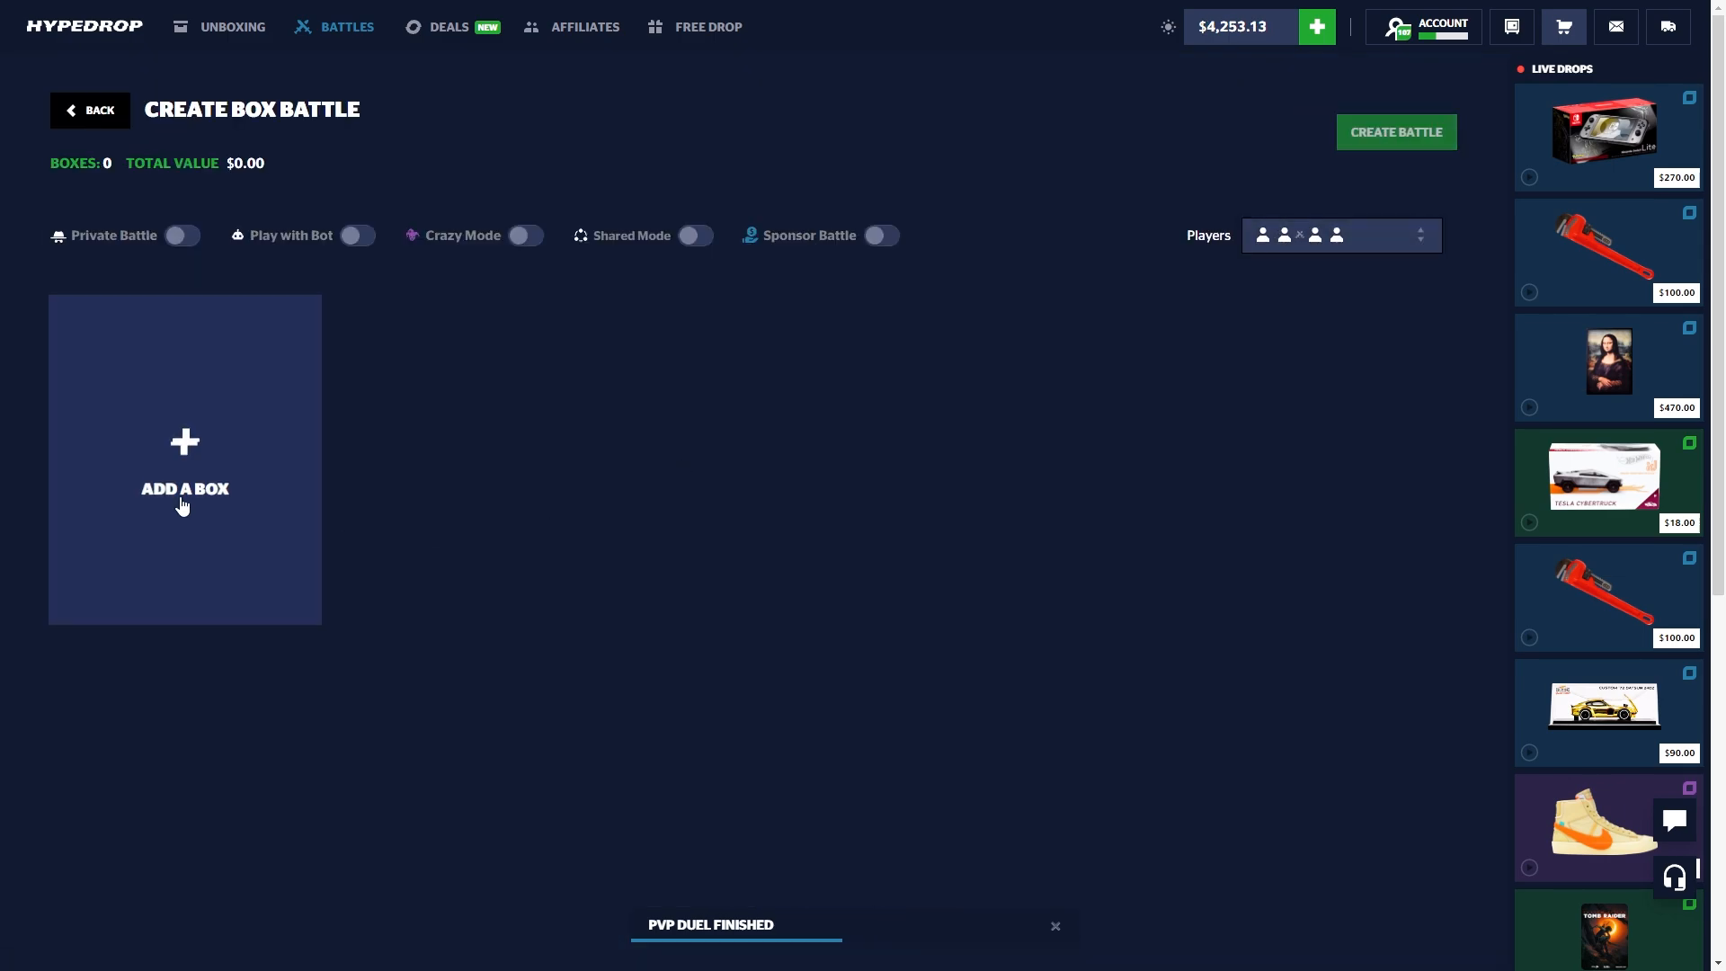
# - Open the box catalogue and search 'kazlic' to pick boxes for the new battle
pyautogui.click(183, 460)
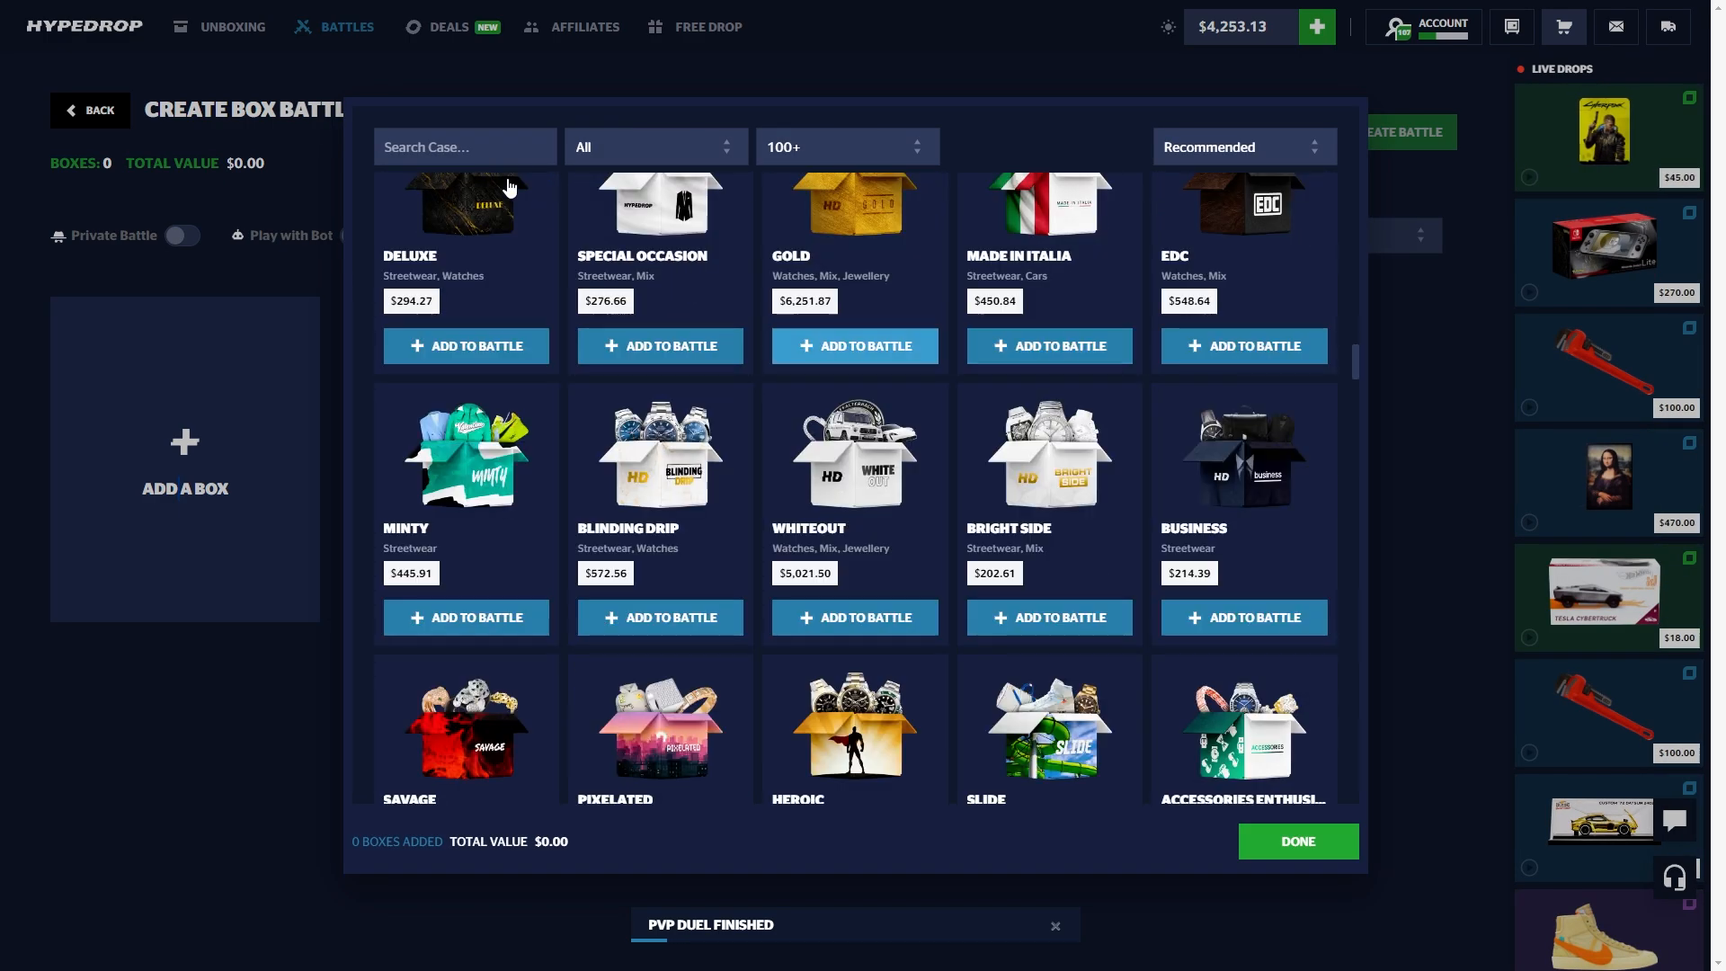
pyautogui.write('kazlic')
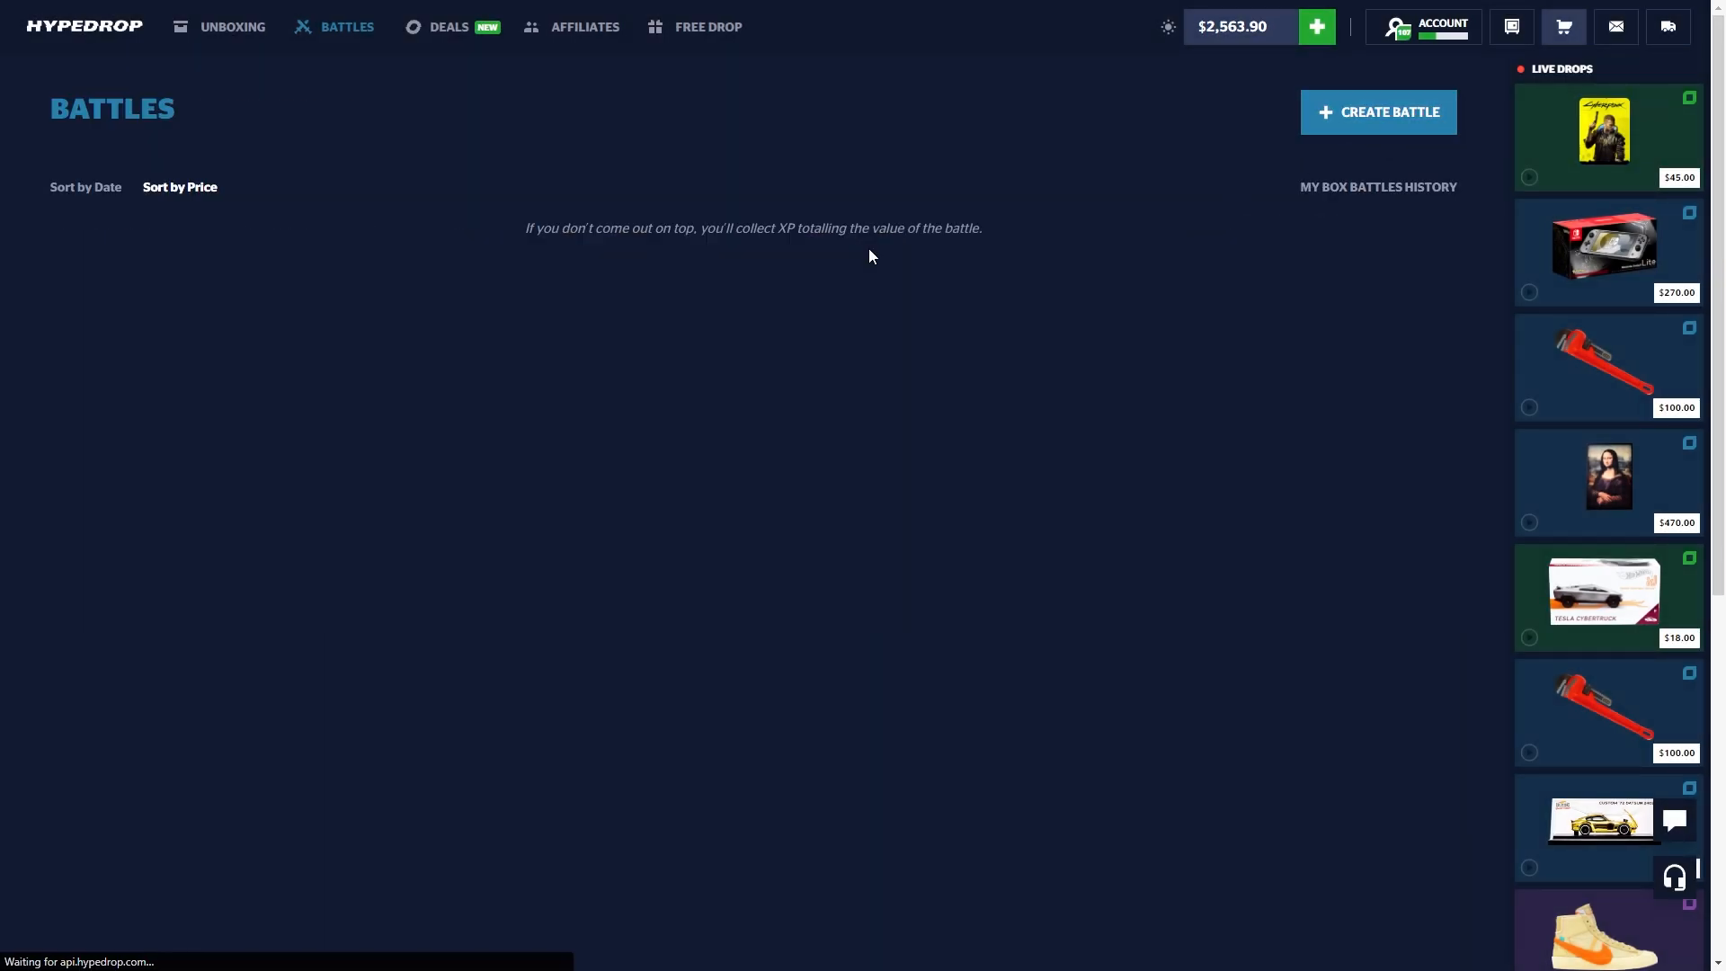
# - Watch the $2,461.90 five-box battle end in a $3,395 team win, leaving $104.50
pyautogui.click(1377, 112)
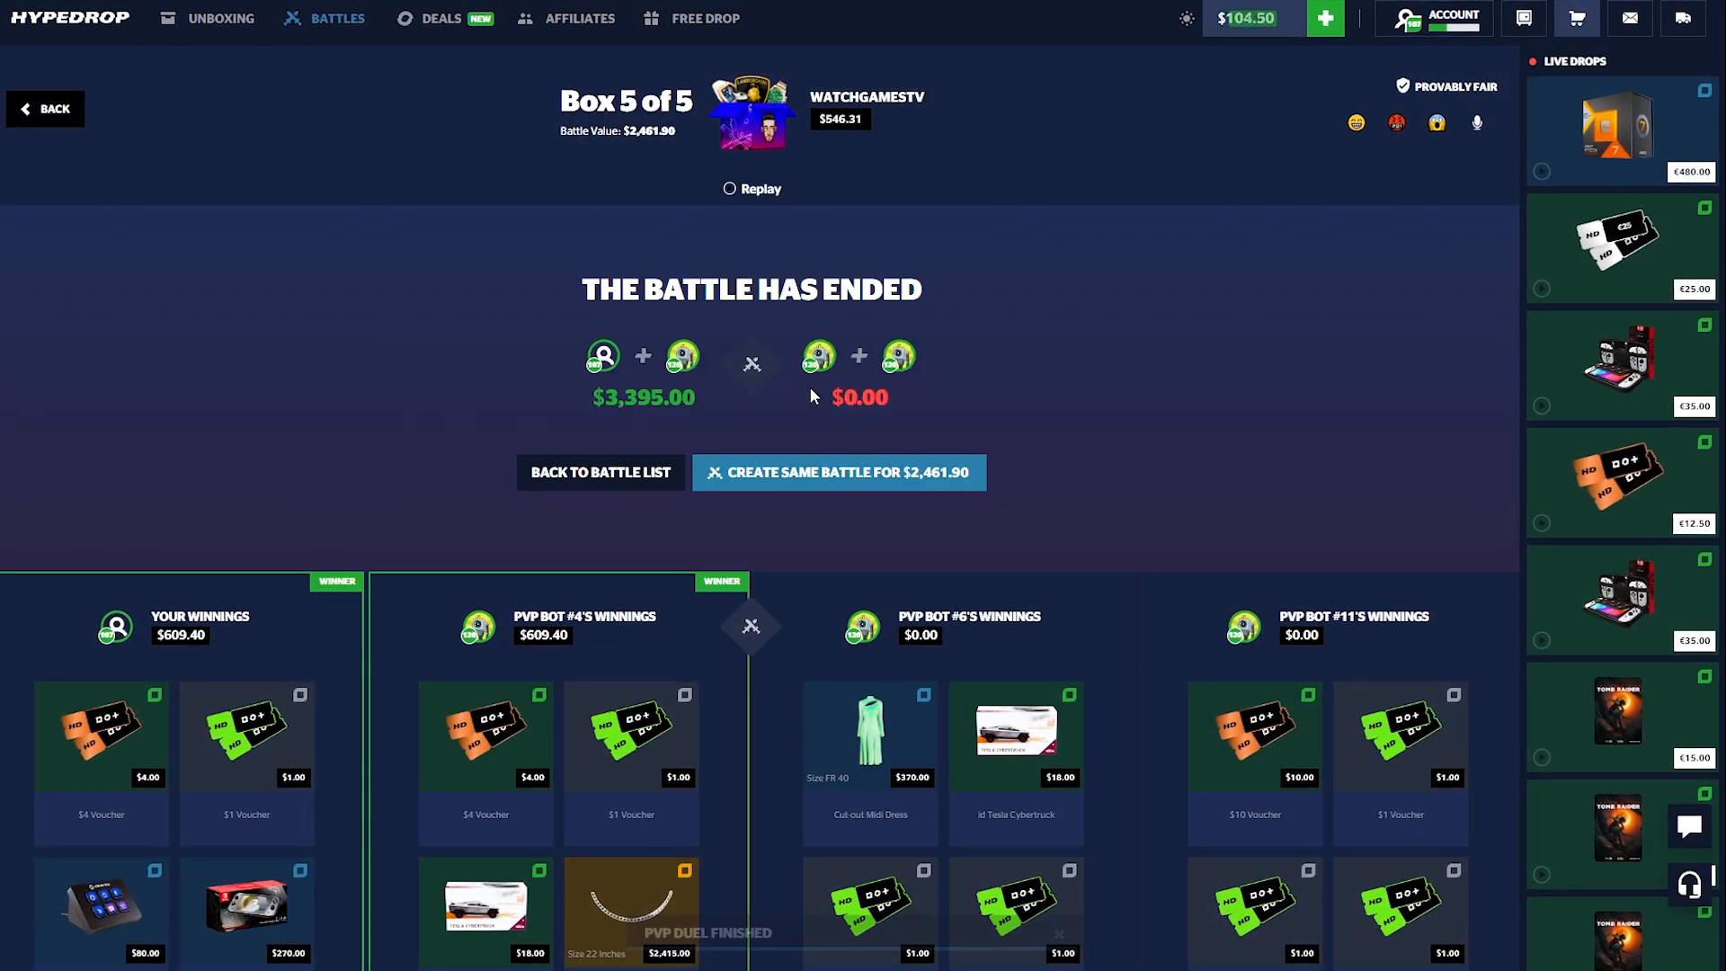
pyautogui.click(1573, 19)
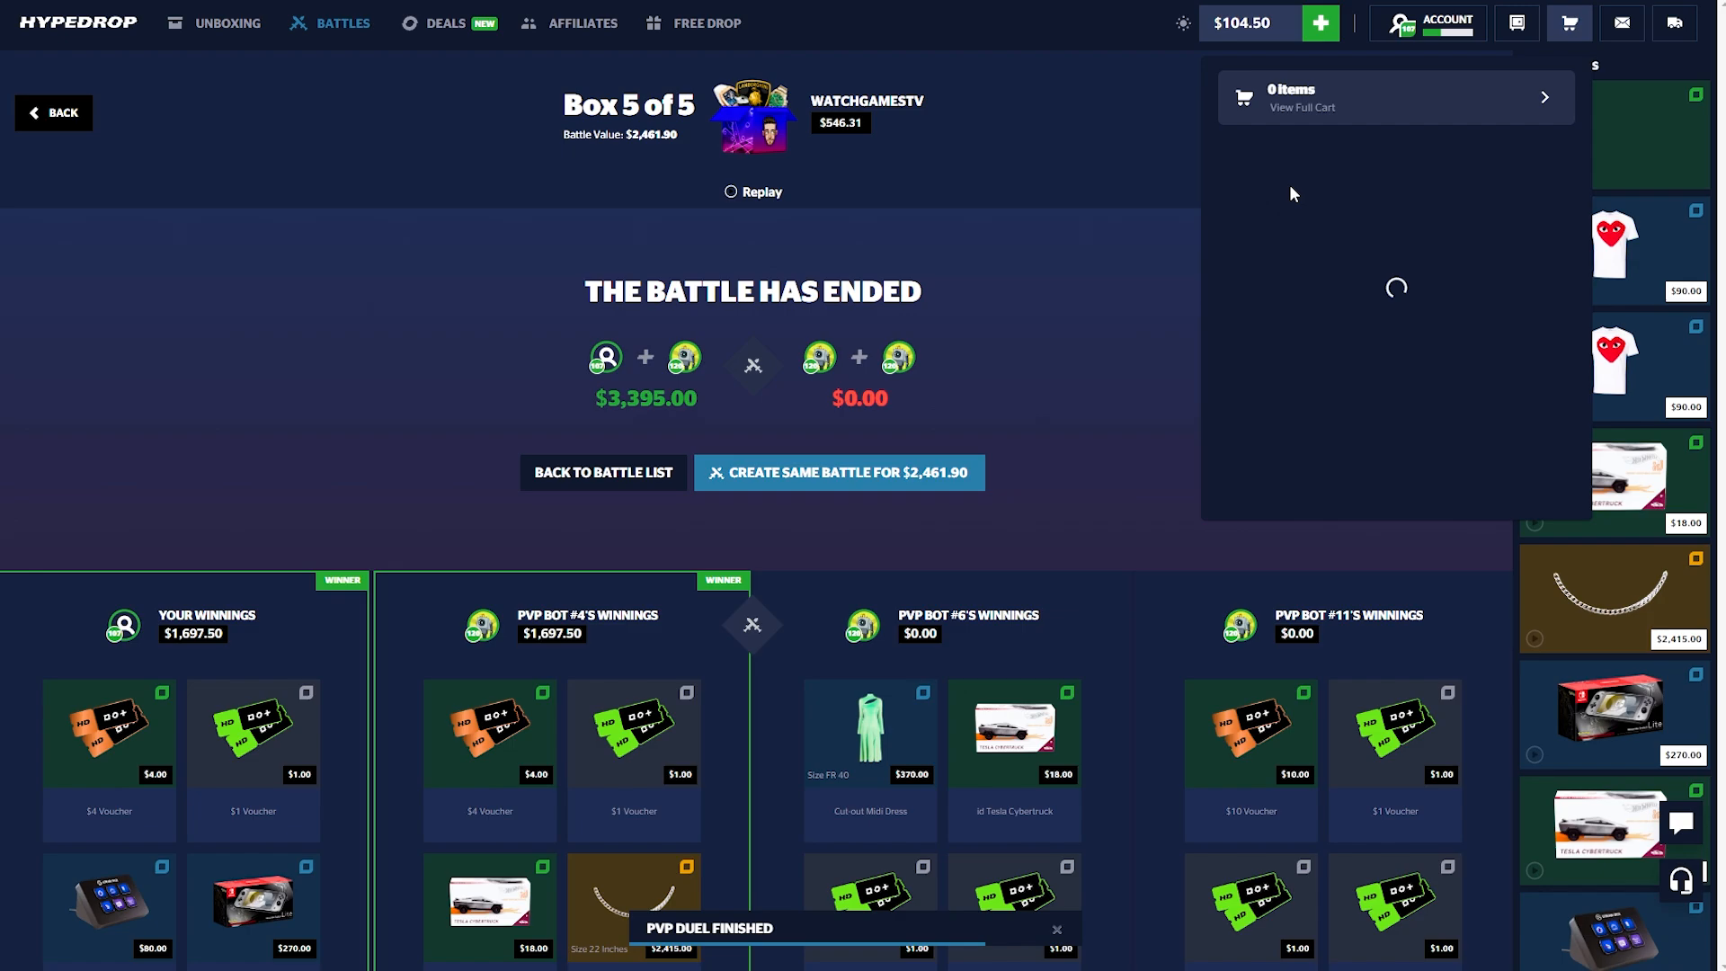
# - Return to the battle list and enter the new $1,760.67 two-box battle awaiting players
pyautogui.click(838, 472)
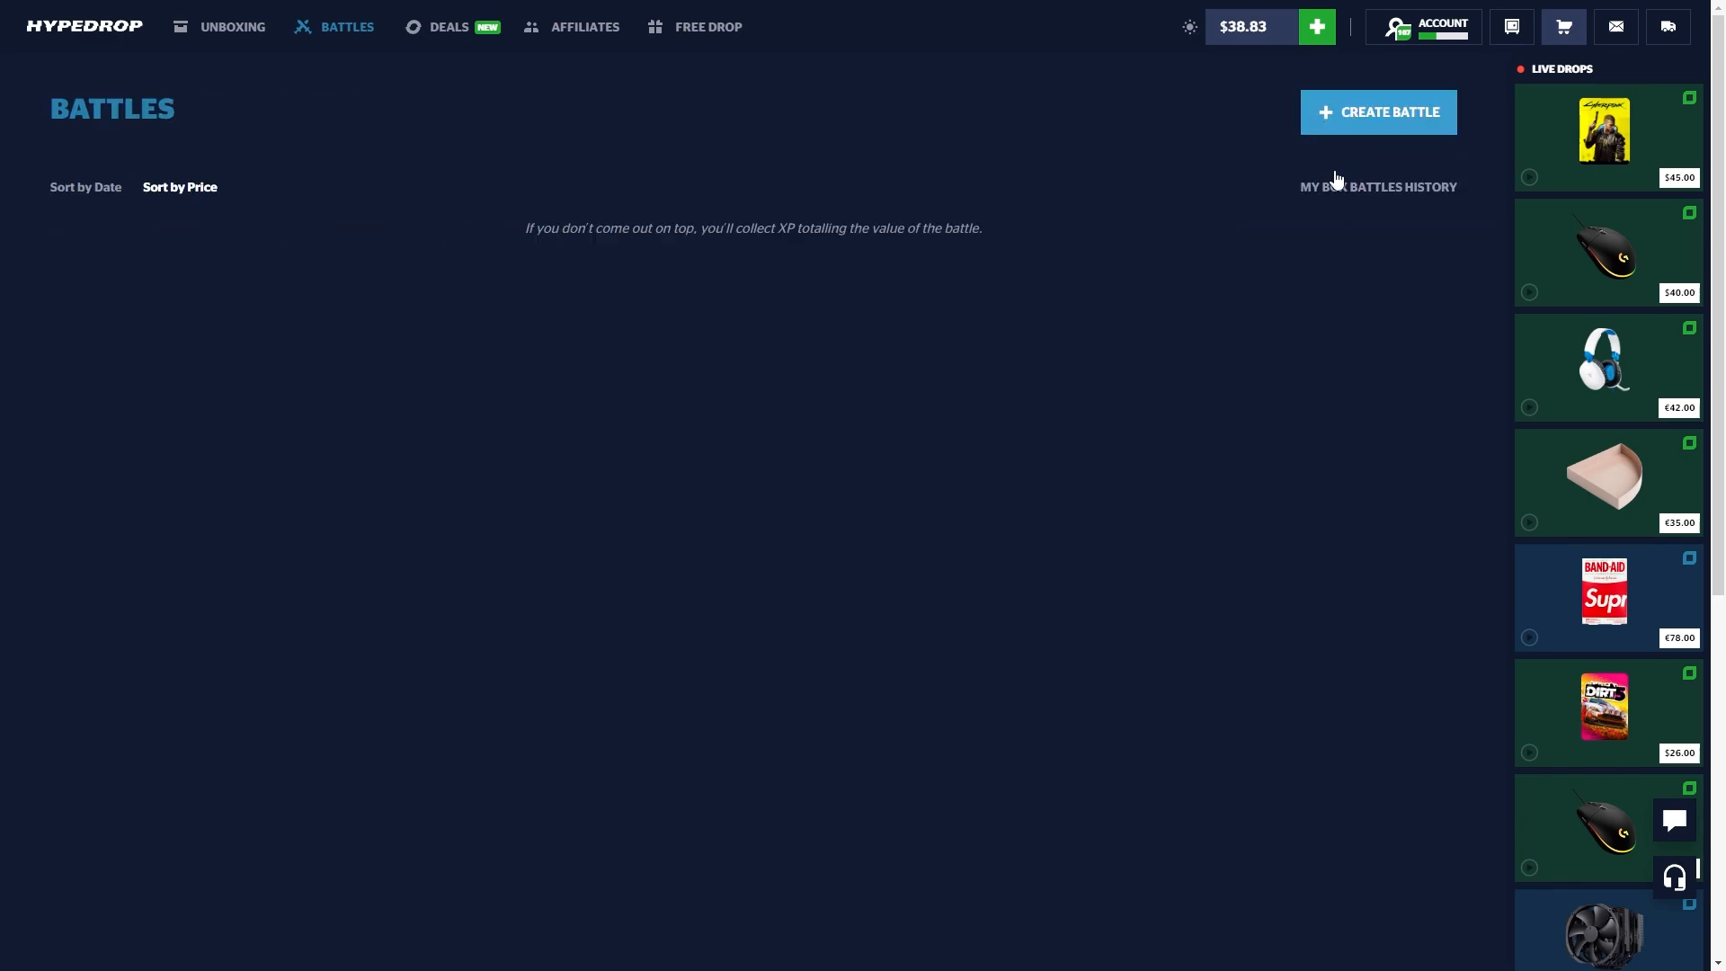
pyautogui.click(1377, 111)
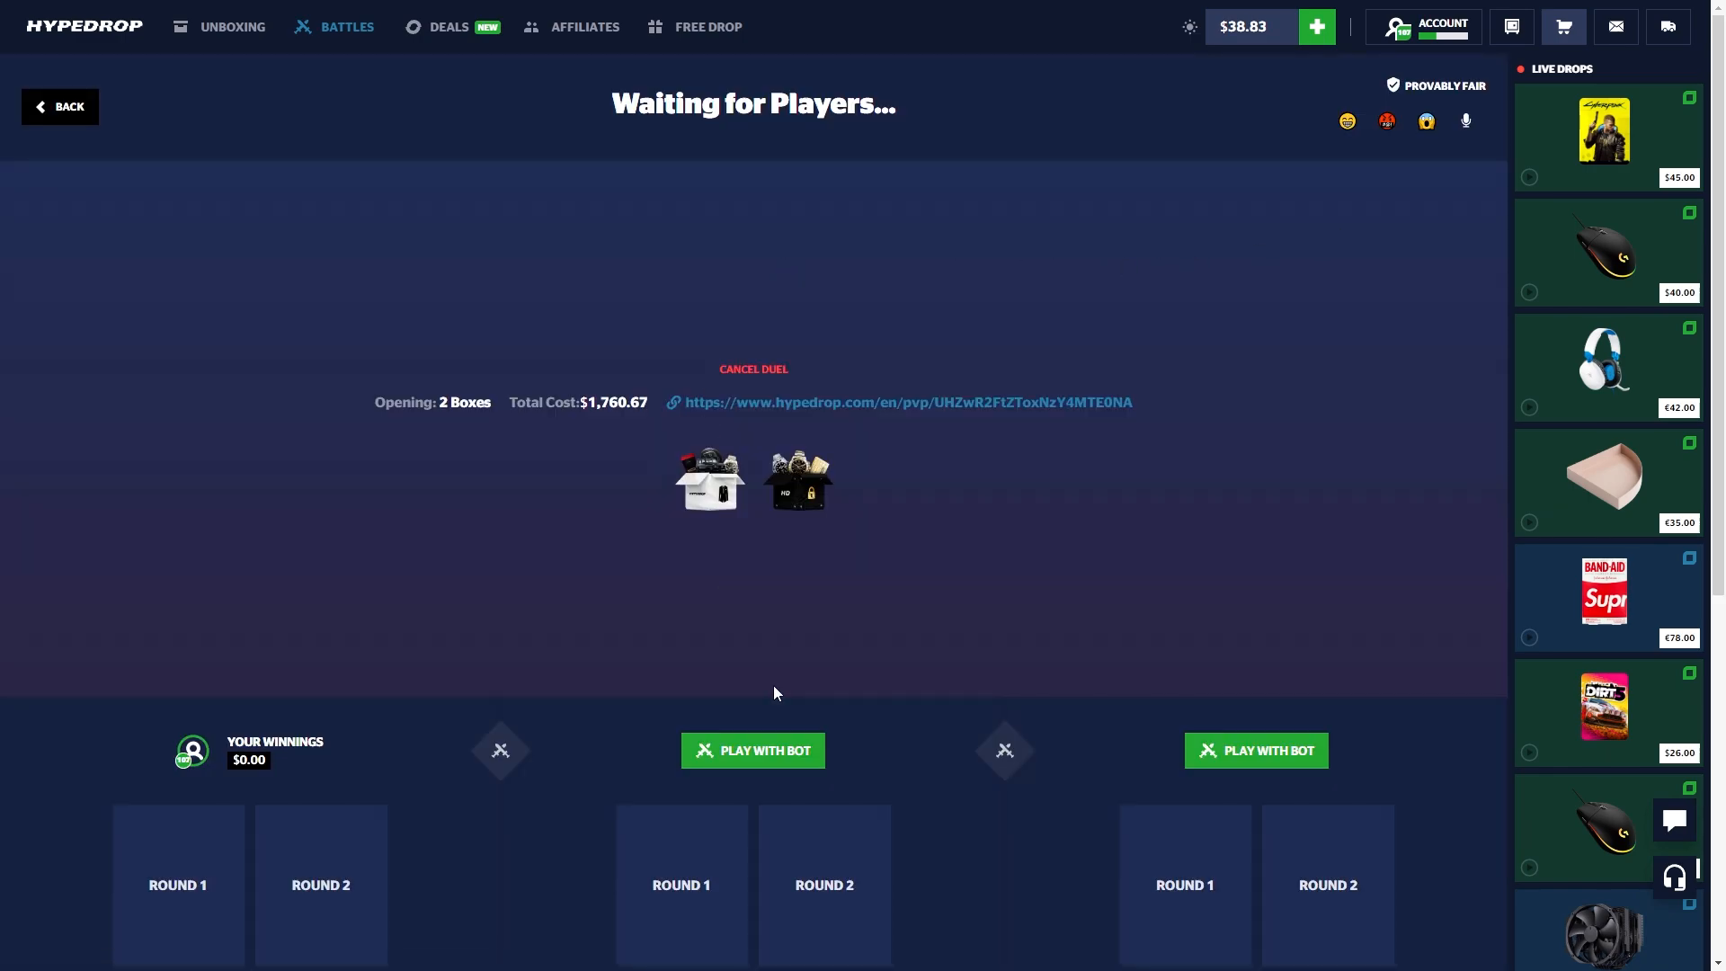